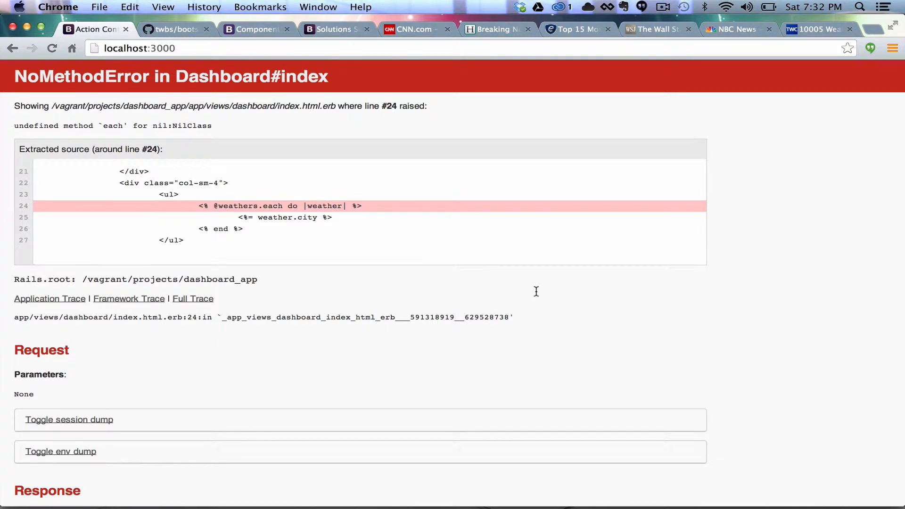
mouse_move(87, 165)
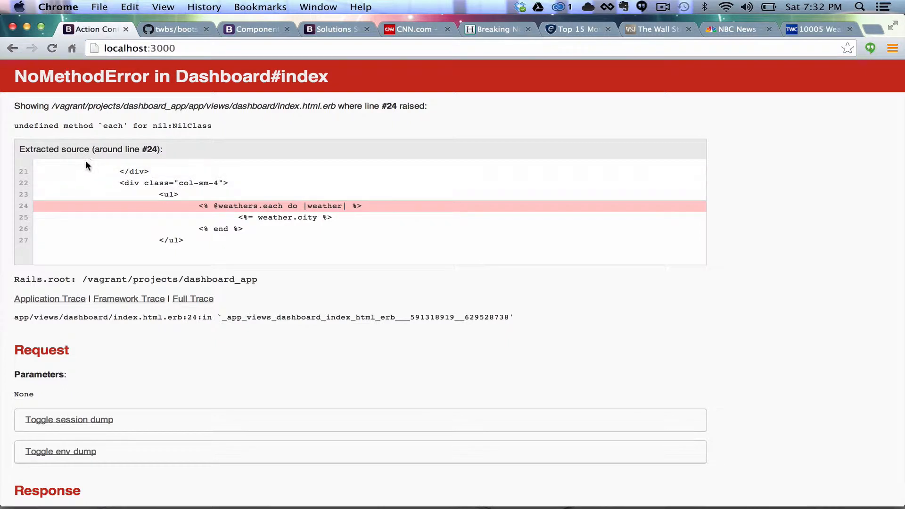
mouse_move(34, 139)
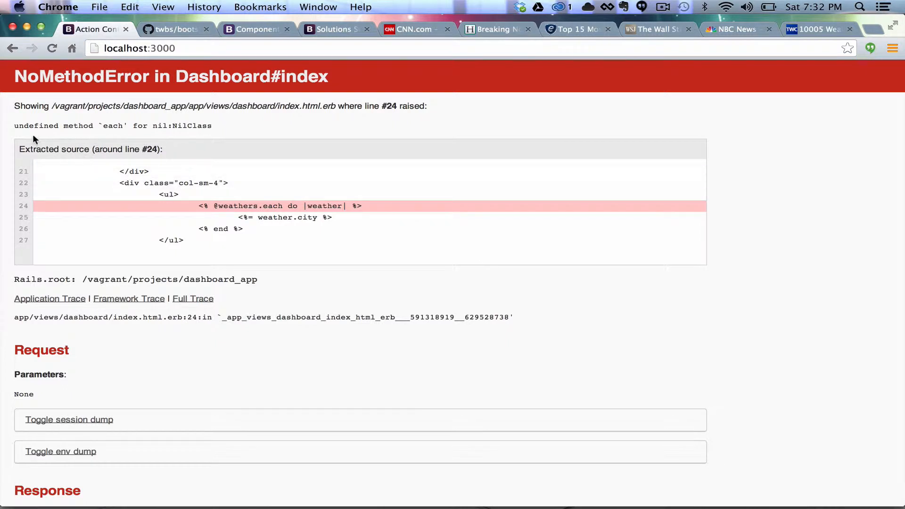
mouse_move(70, 135)
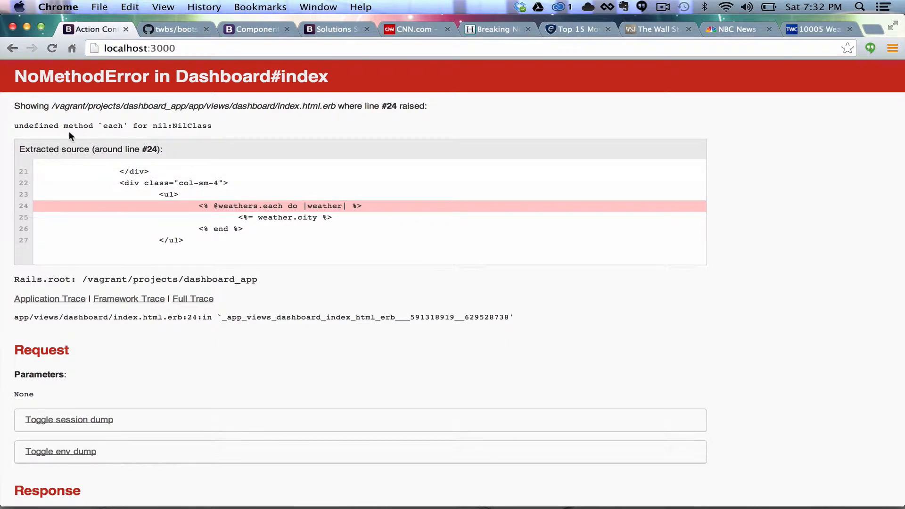
mouse_move(150, 140)
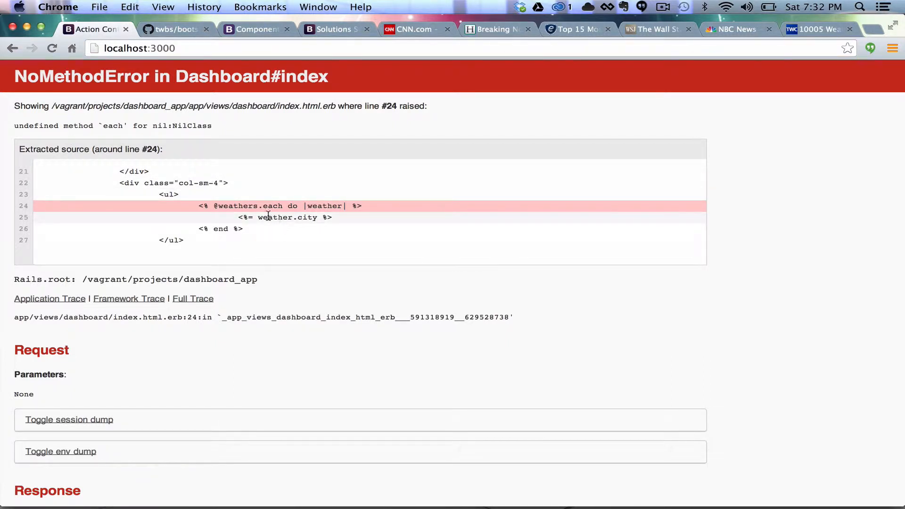
mouse_move(238, 206)
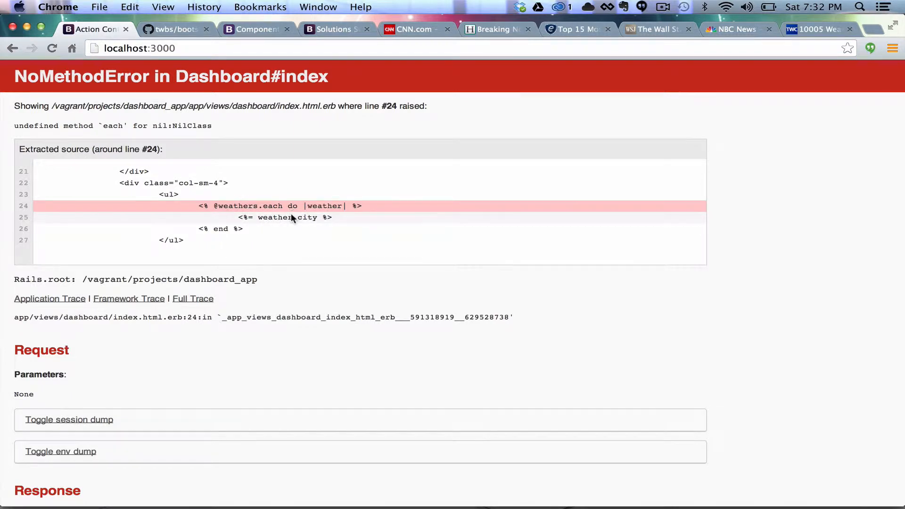
key(cmd+tab)
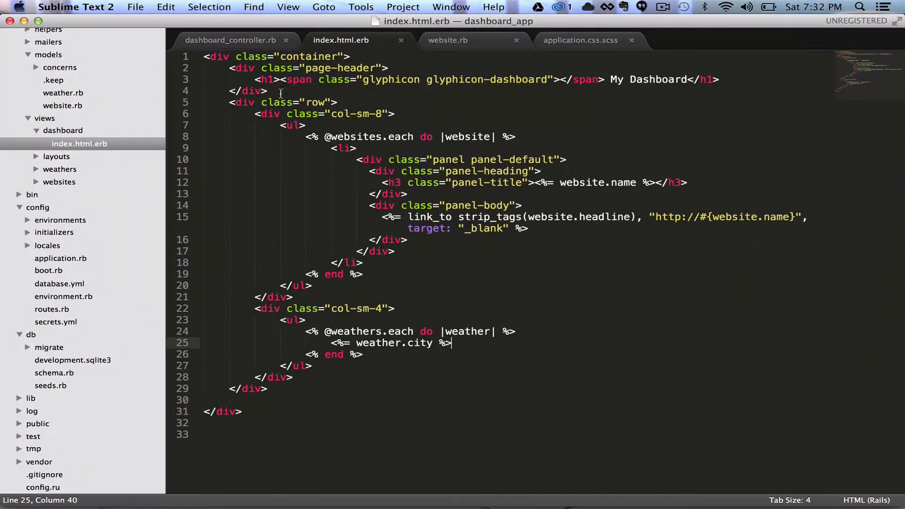
click(234, 39)
text(@we)
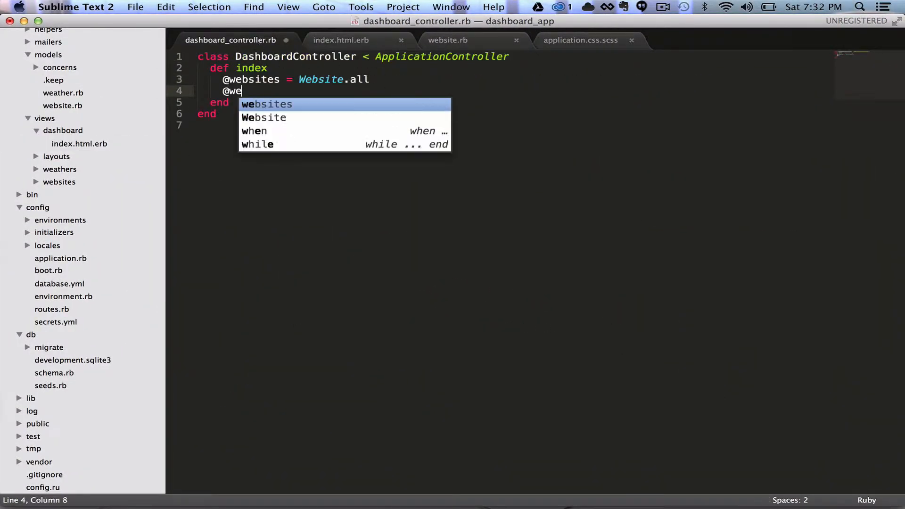
text(athers)
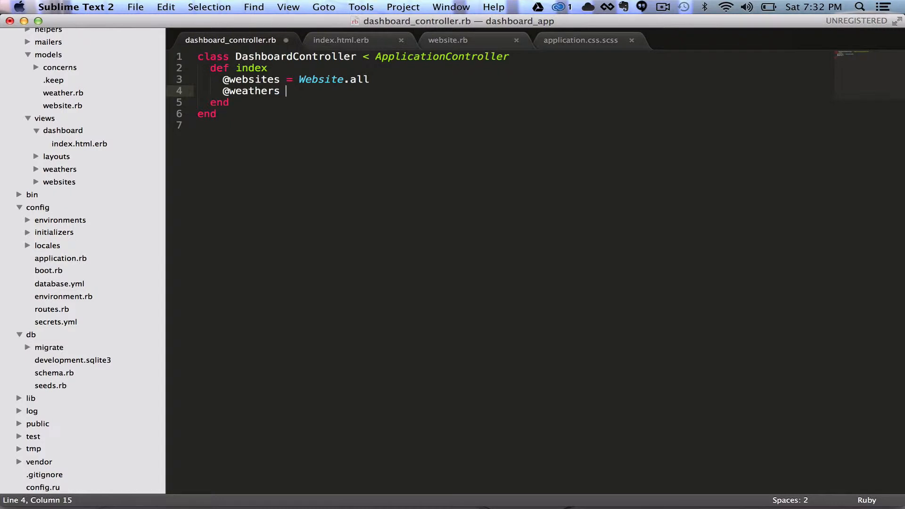
text(= Weather.c)
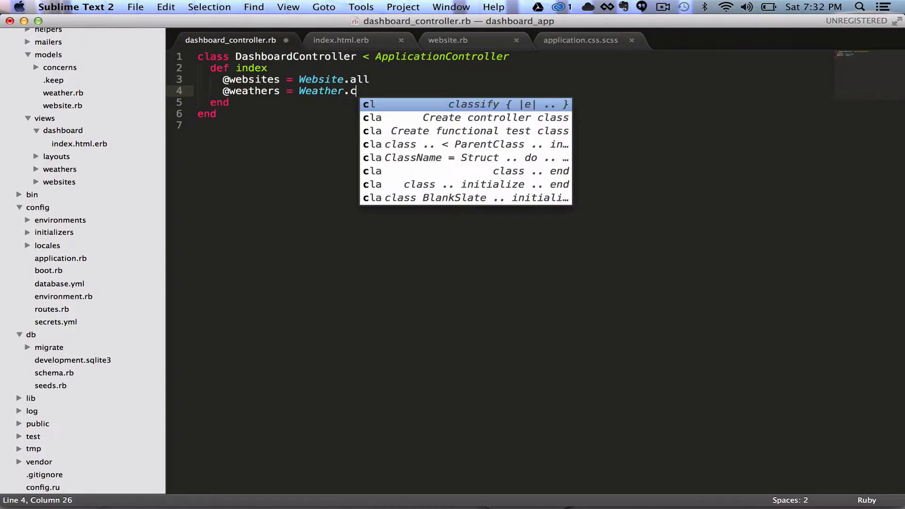
text(ll)
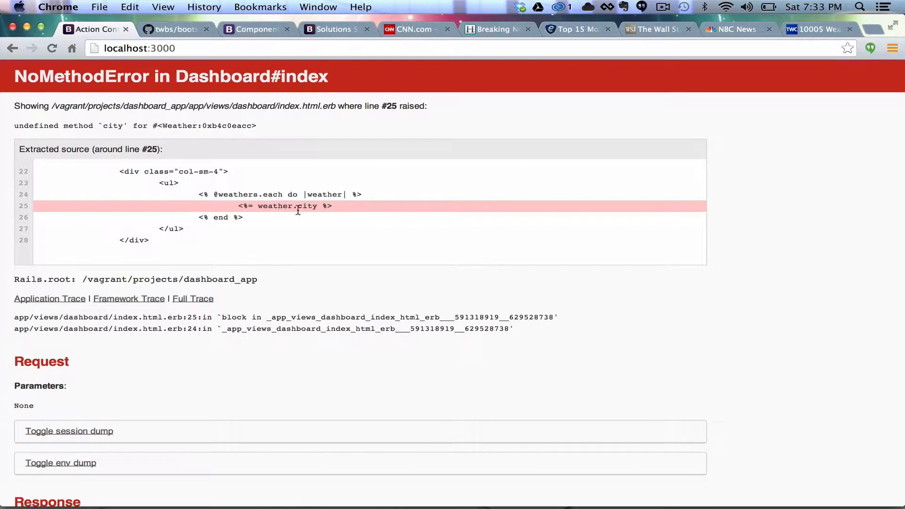
mouse_move(153, 126)
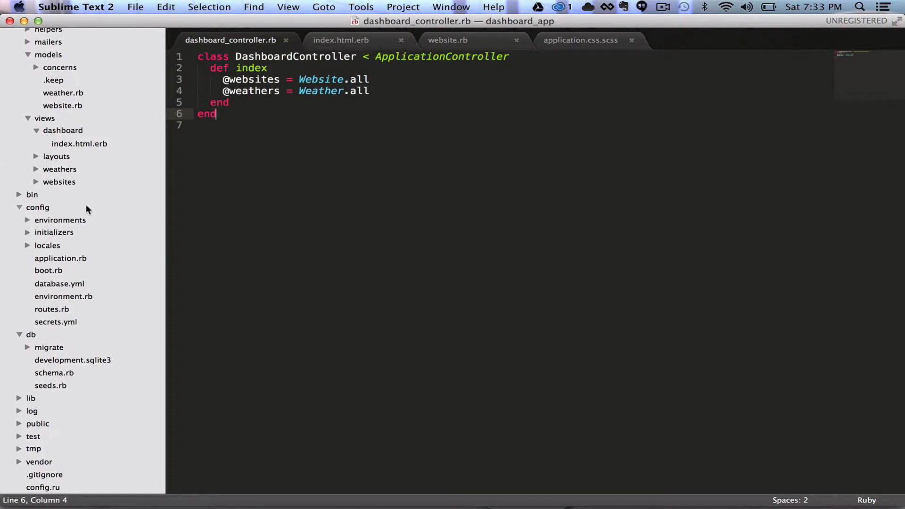
Add a city method to weather.rb returning "New York City"
click(62, 93)
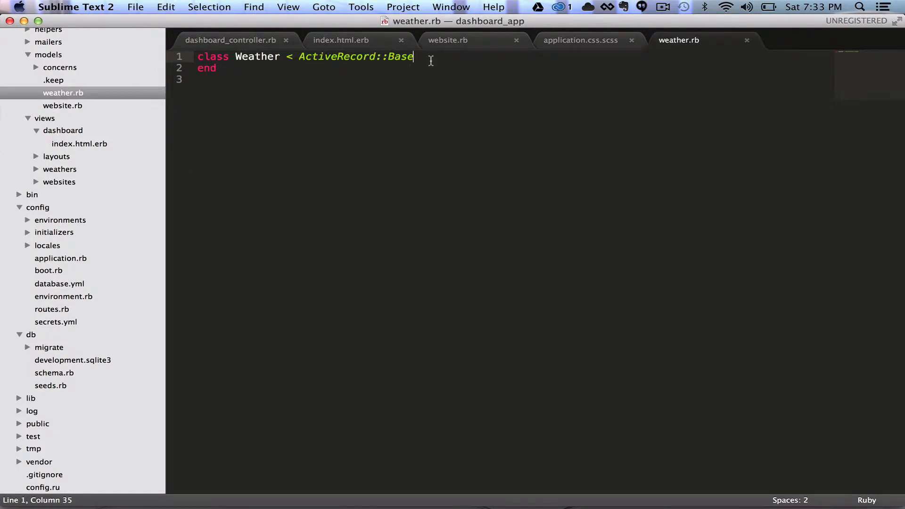
key(Enter)
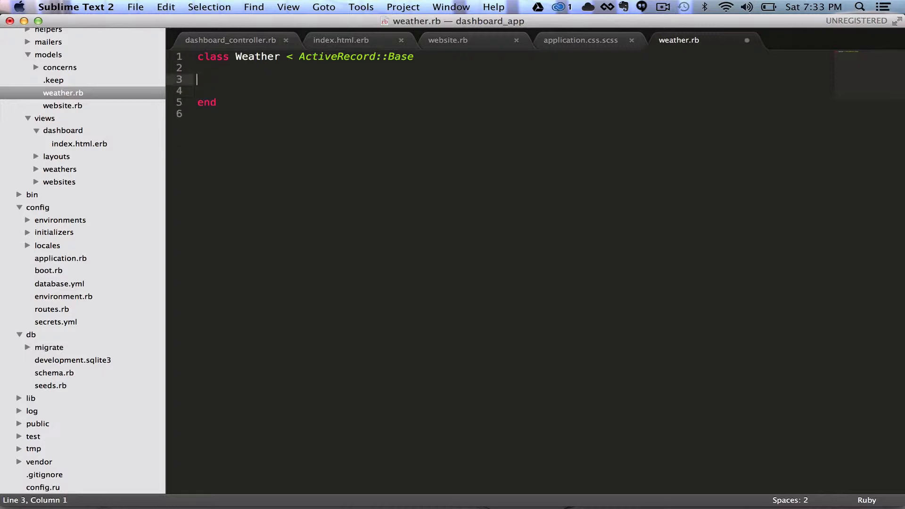
text(def city)
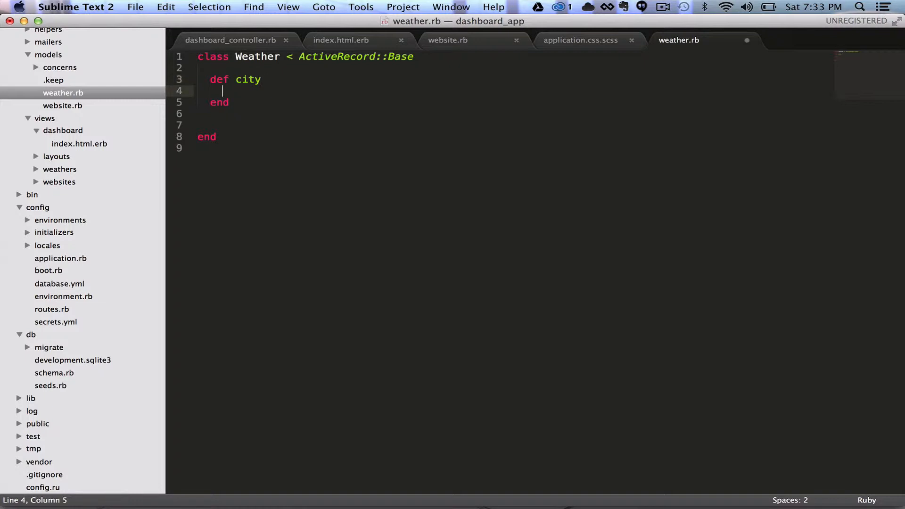
text("New ")
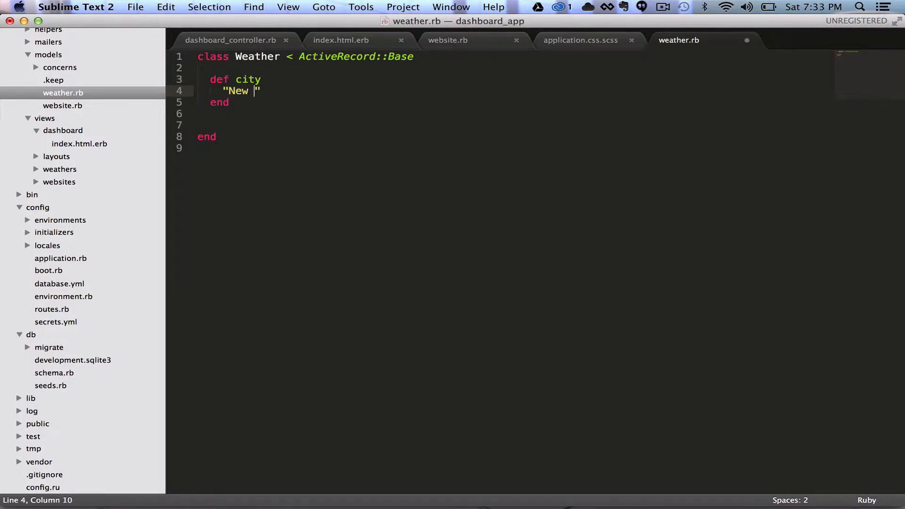
text(York City)
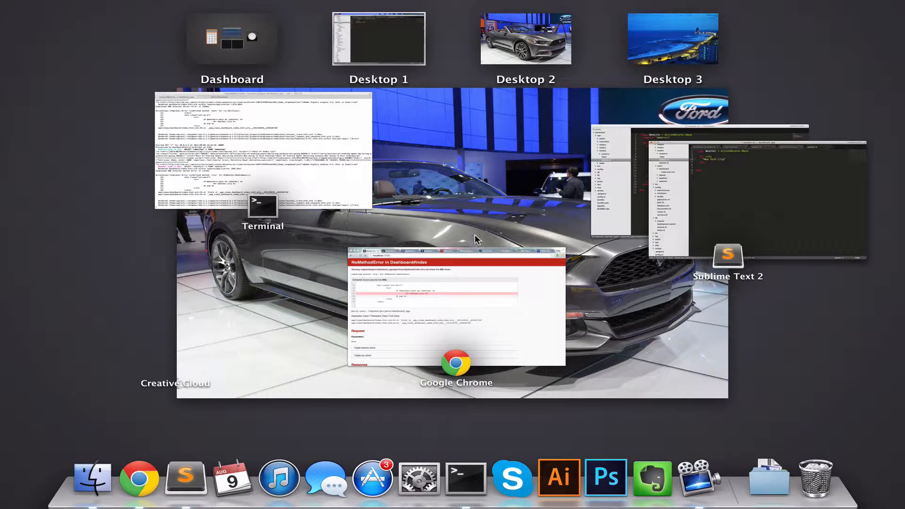
click(456, 309)
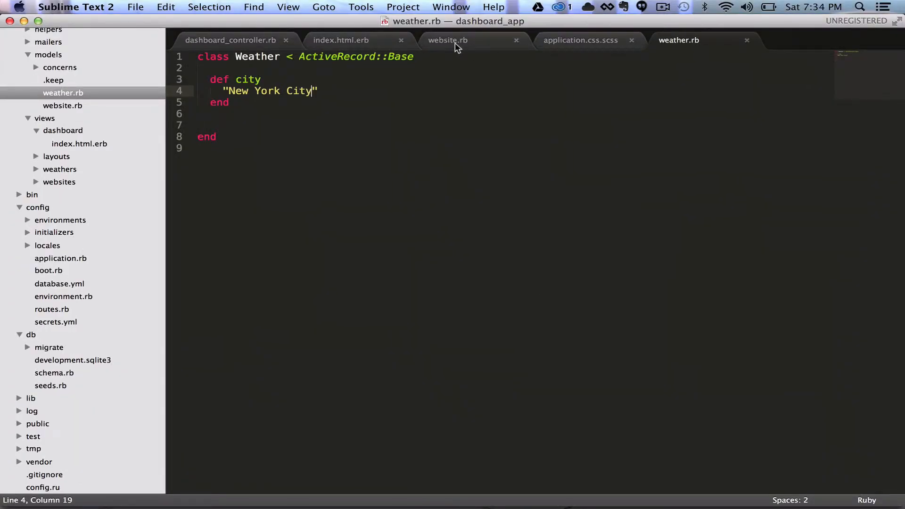
Copy require 'open-uri' from the Website model into the Weather model
click(447, 40)
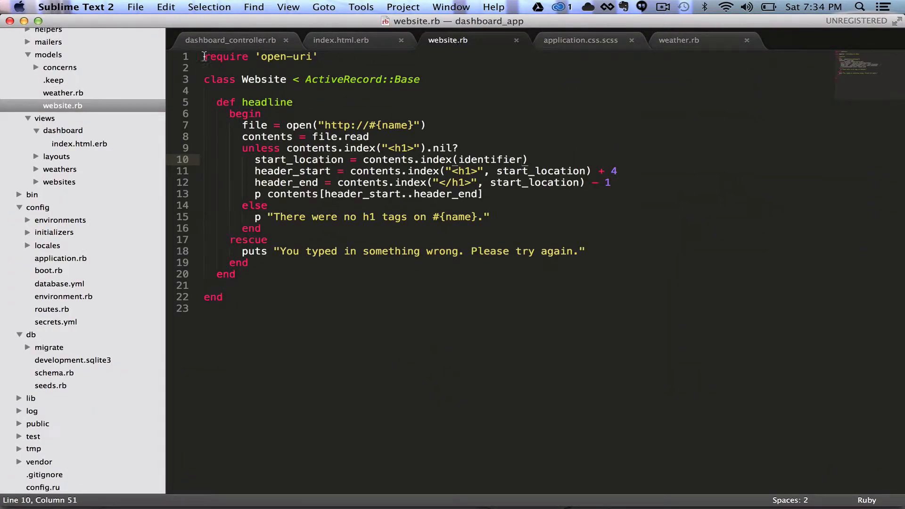
drag(204, 56, 317, 55)
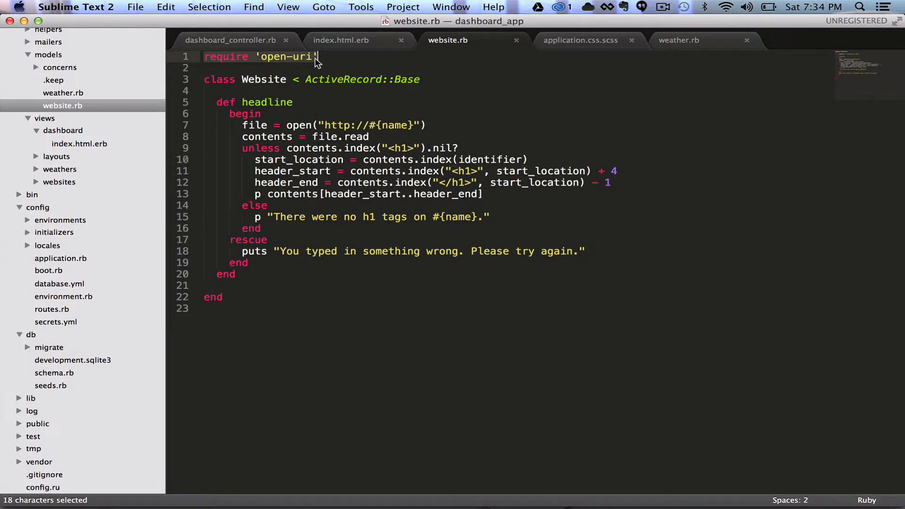
click(679, 40)
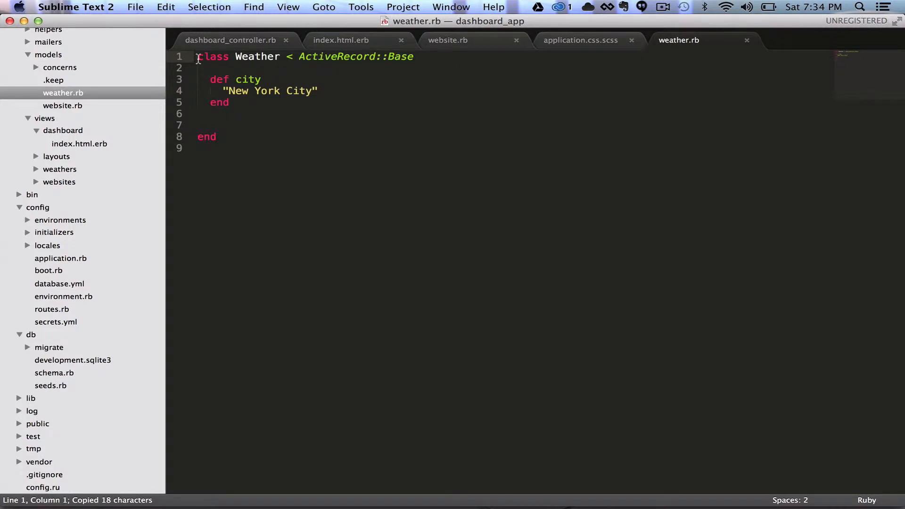
text(require 'open-uri')
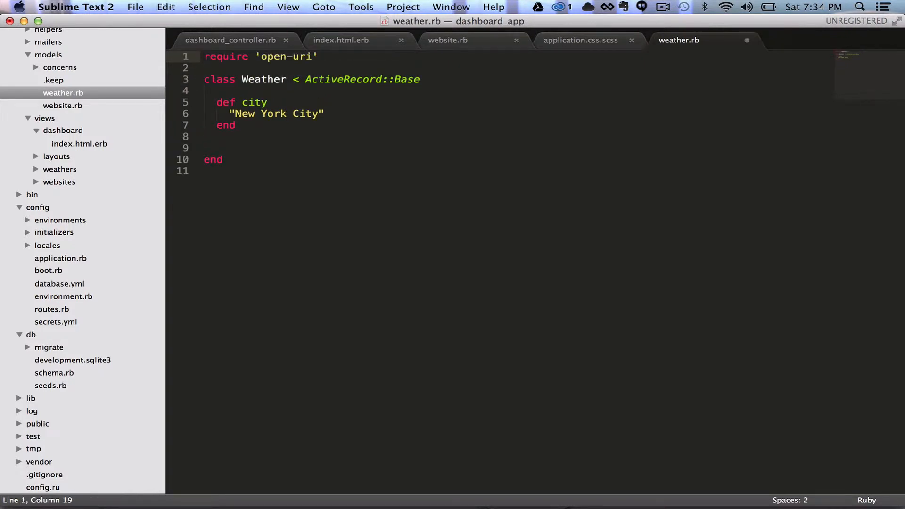
click(447, 40)
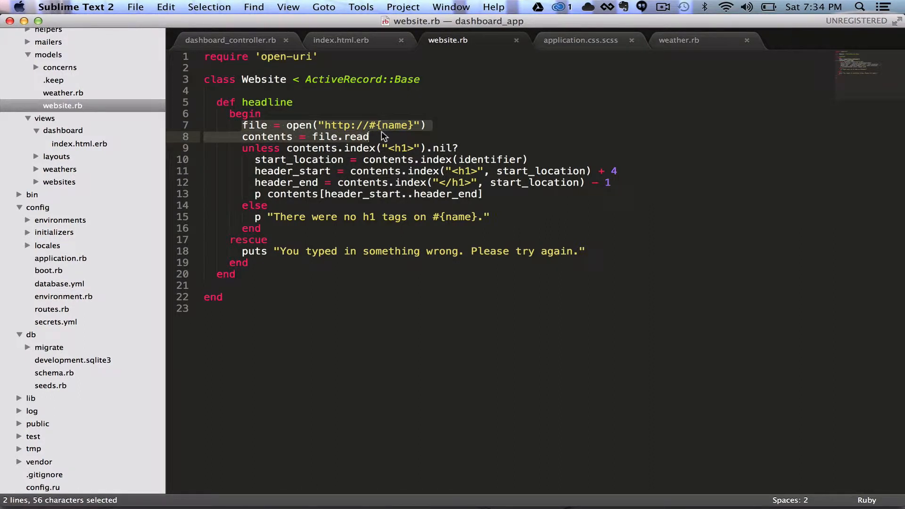
click(679, 39)
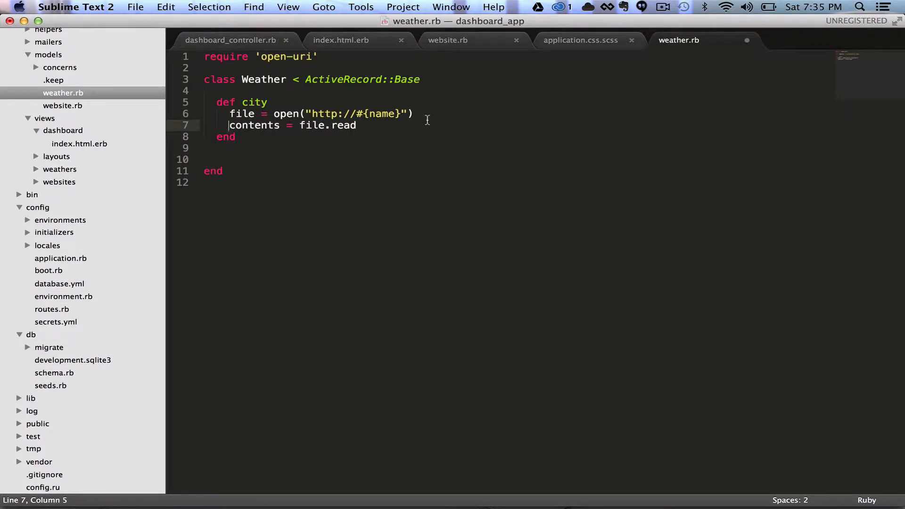
double_click(383, 113)
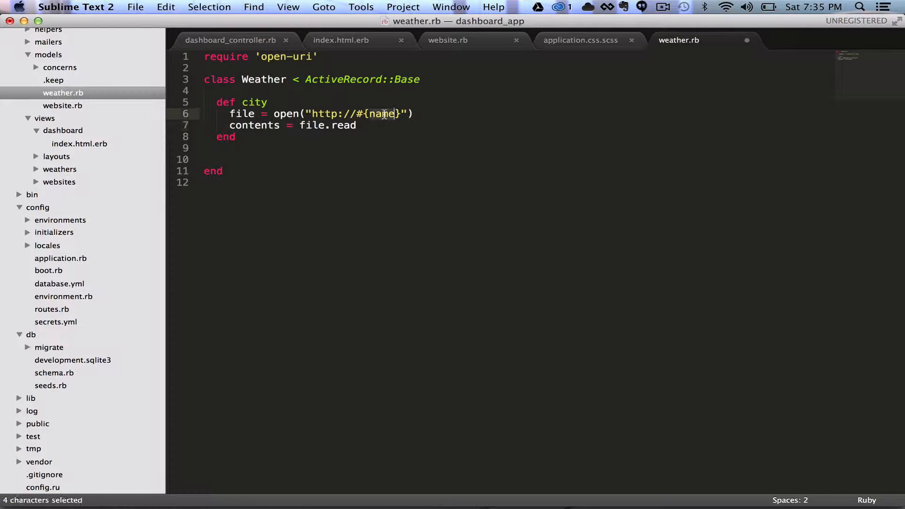
text(link)
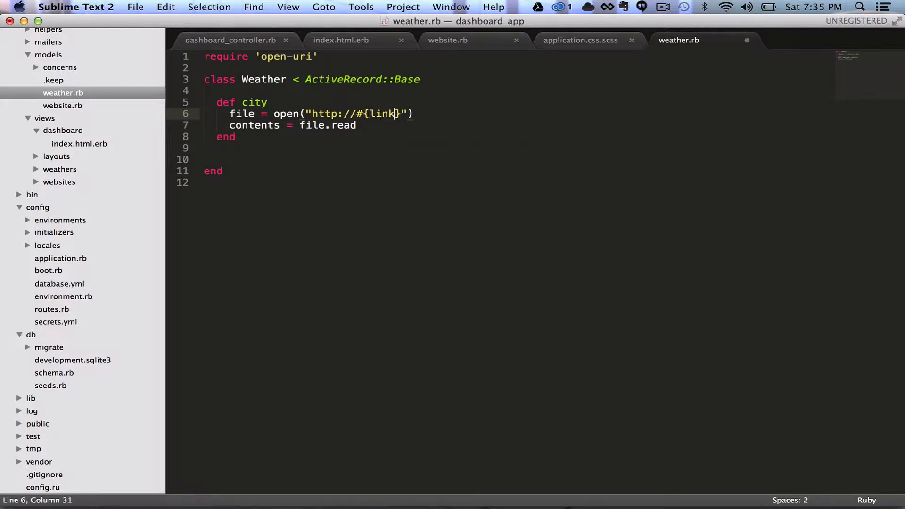
key(right)
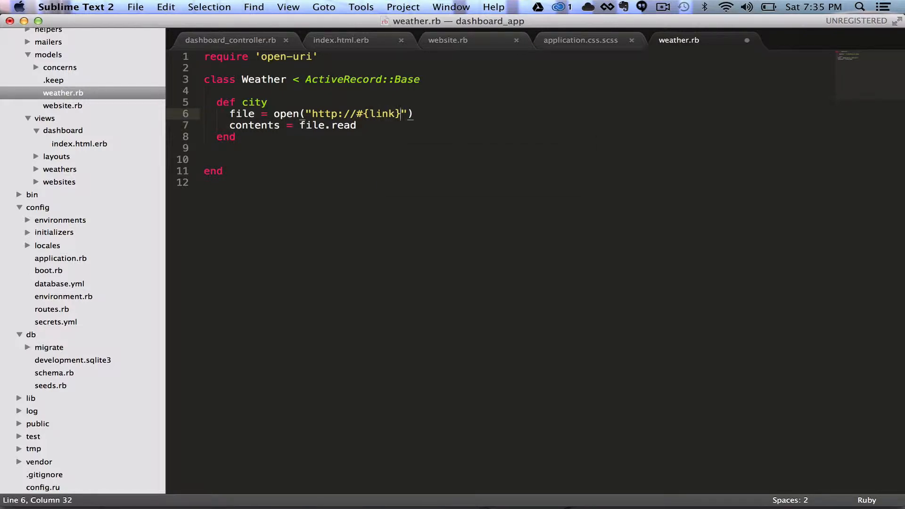
text(/)
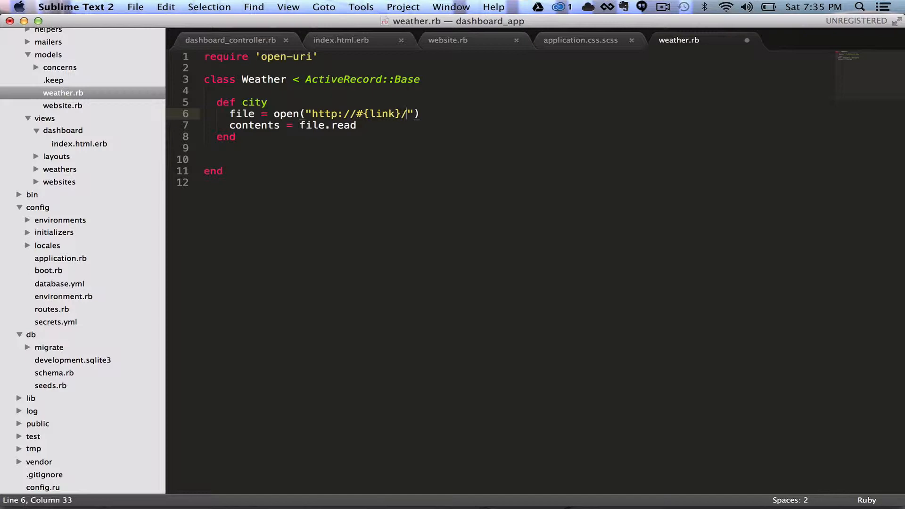
text(#{s})
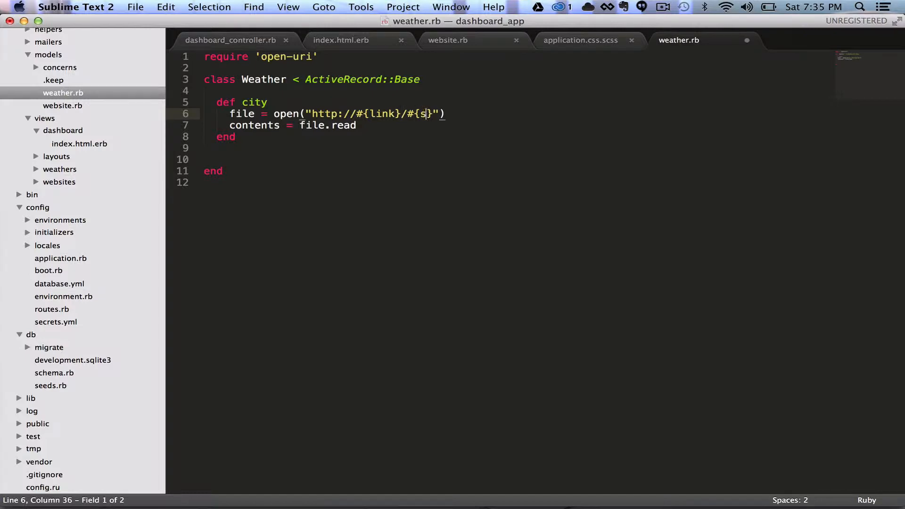
text(ip_)
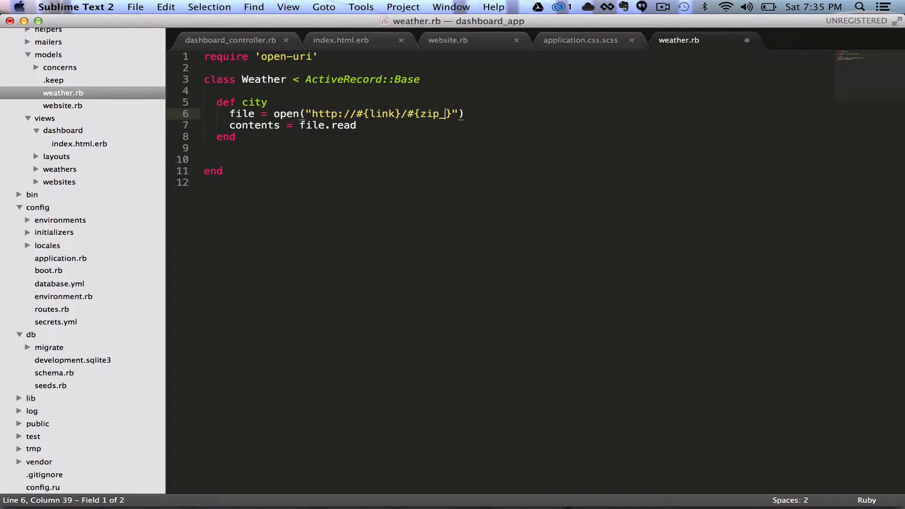
text(code)
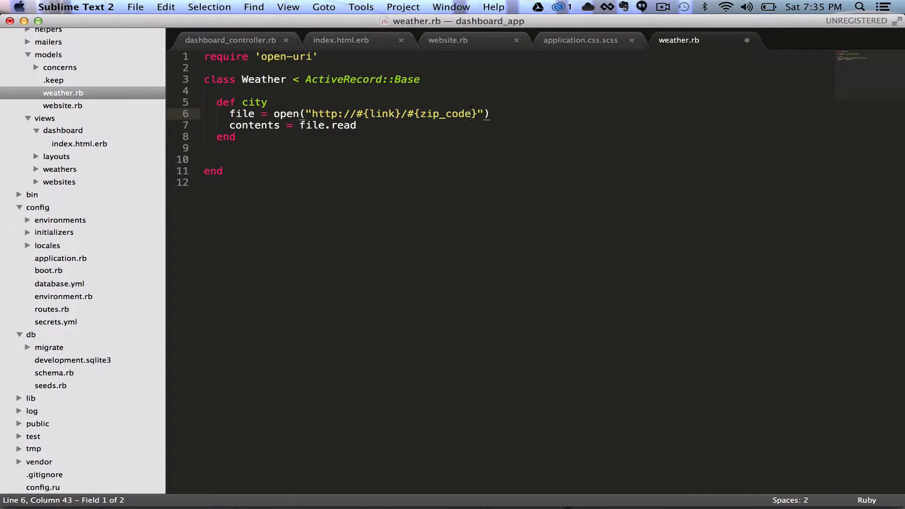
key(cmd+s)
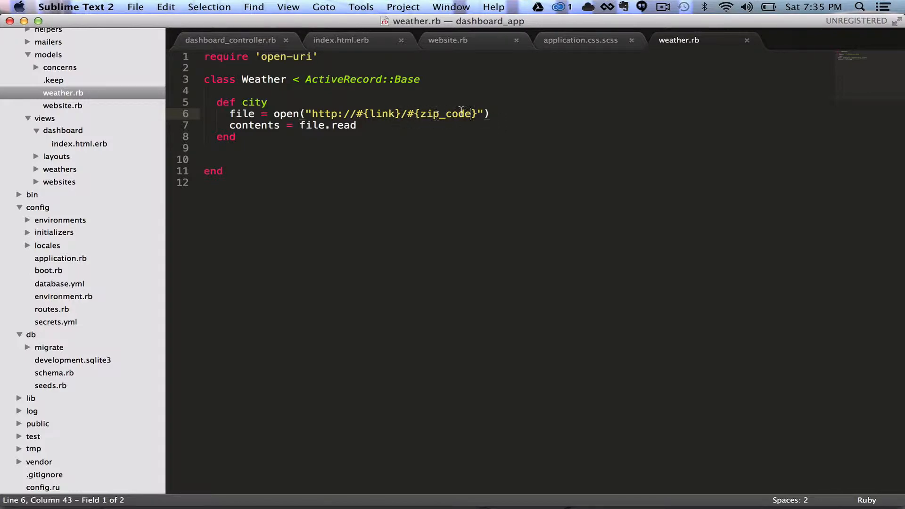
Switch to Chrome on localhost:3000 and scroll down through the dumped weather.com HTML
key(F3)
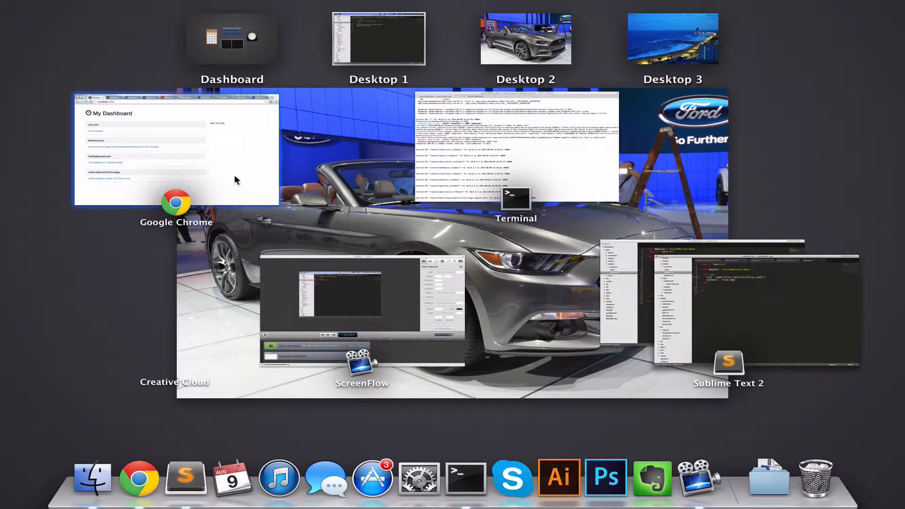
mouse_move(210, 138)
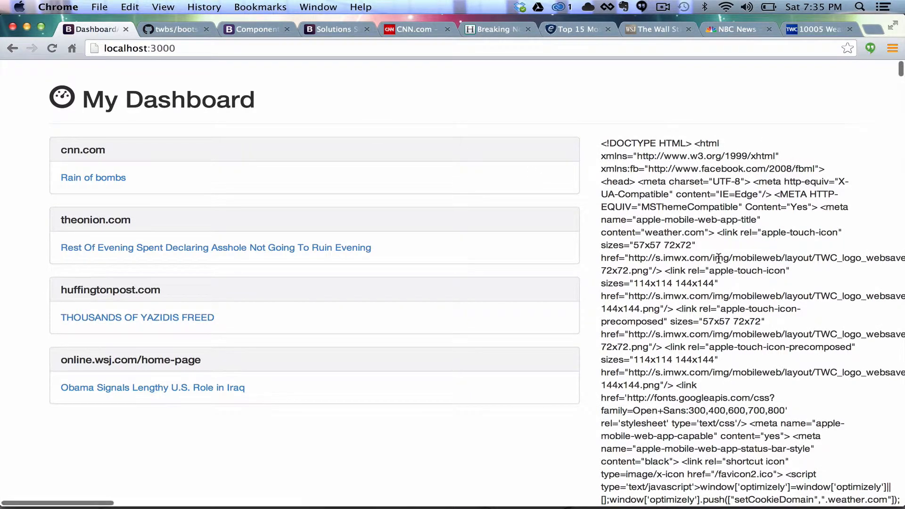
scroll(down, 3)
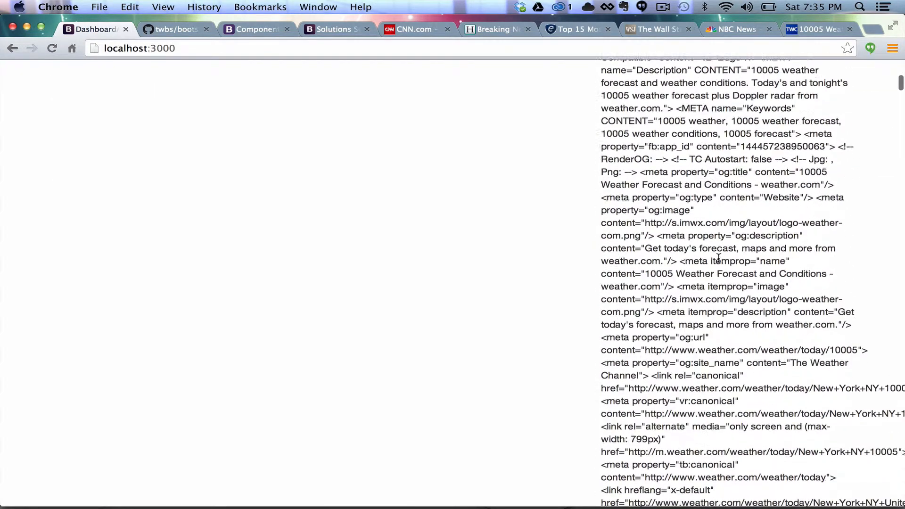
scroll(down, 3)
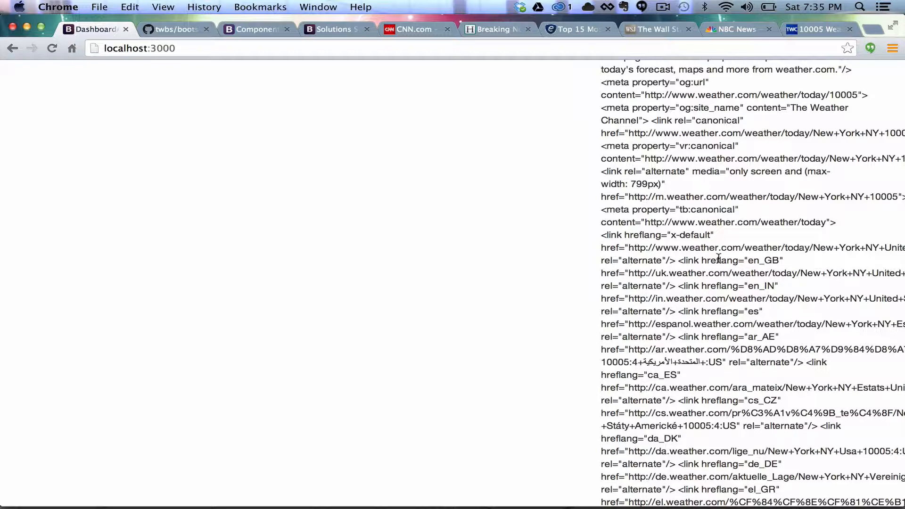
Search the page source for "city" and step through its matches
text(dash)
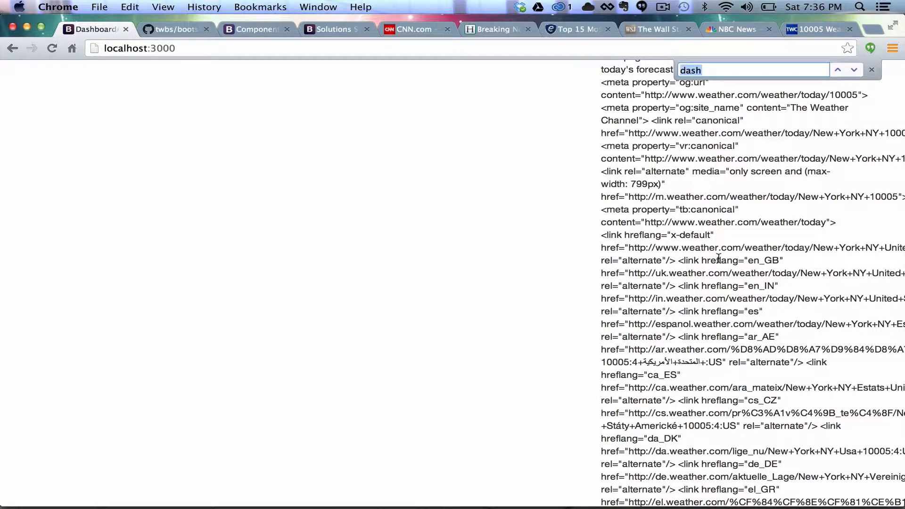
text(city)
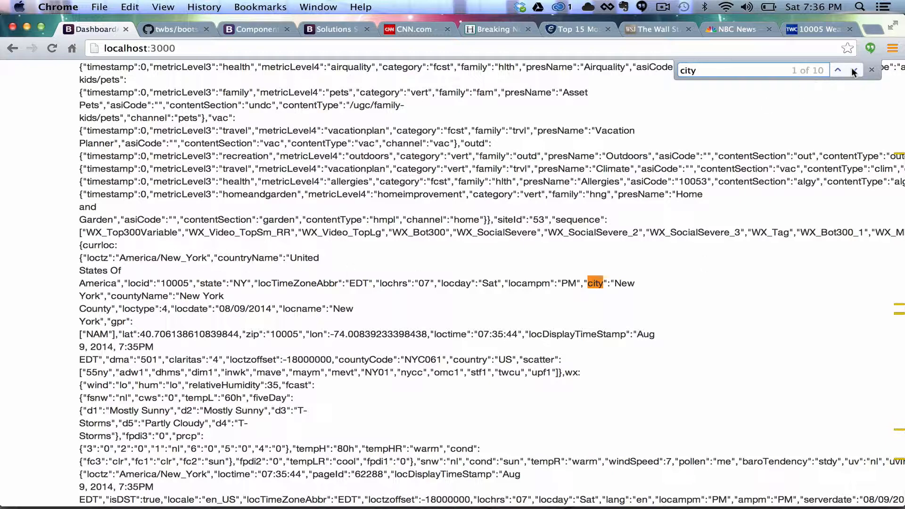
click(853, 70)
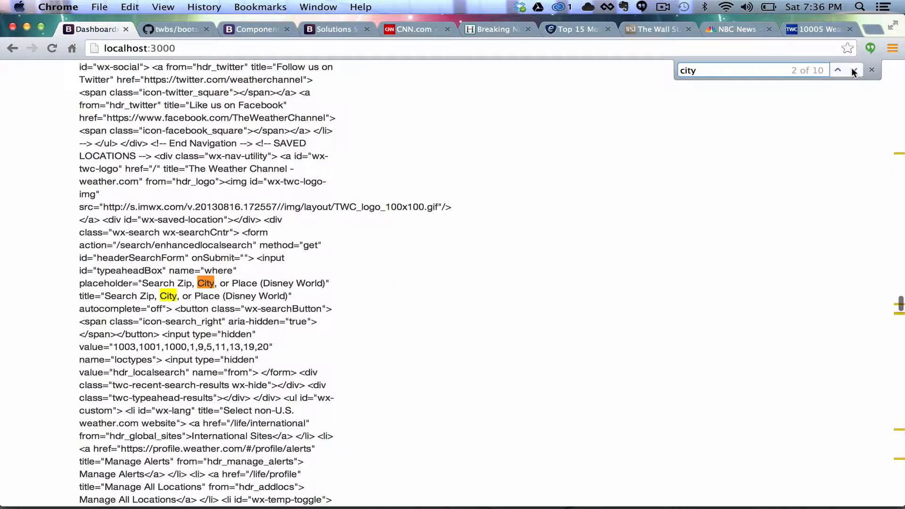
click(854, 70)
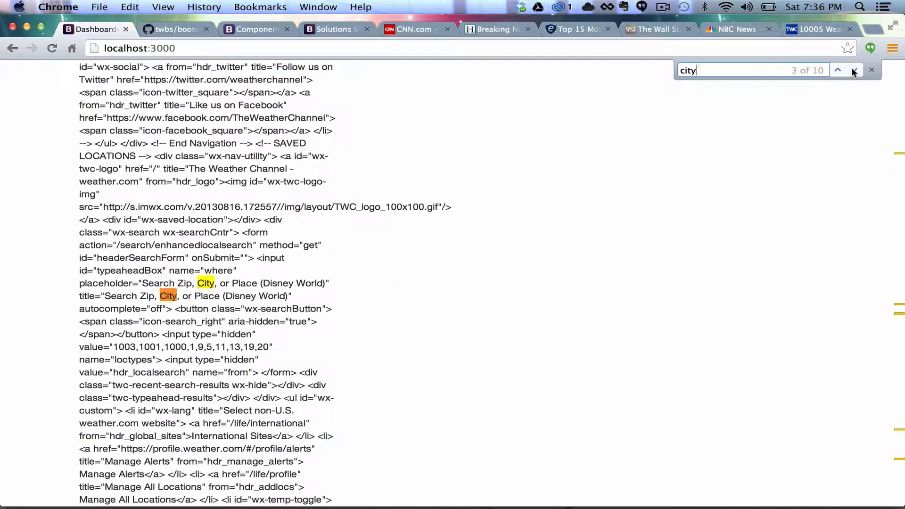
click(855, 70)
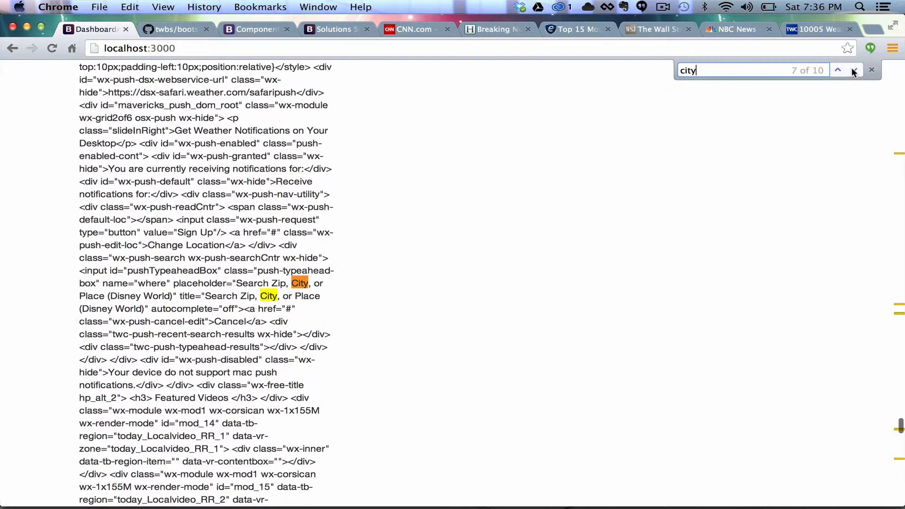
click(854, 70)
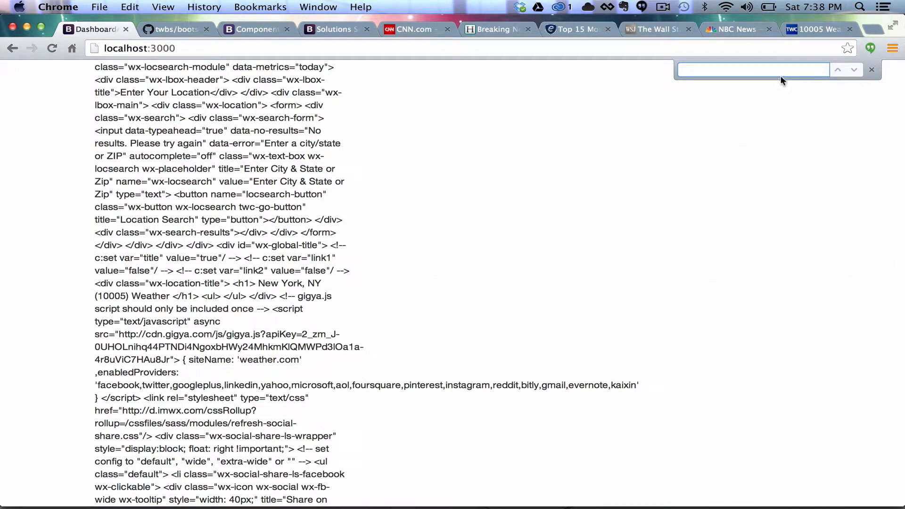
Search for "new" and locate the wx-location-title heading 'New York, NY (10005) Weather'
text(n)
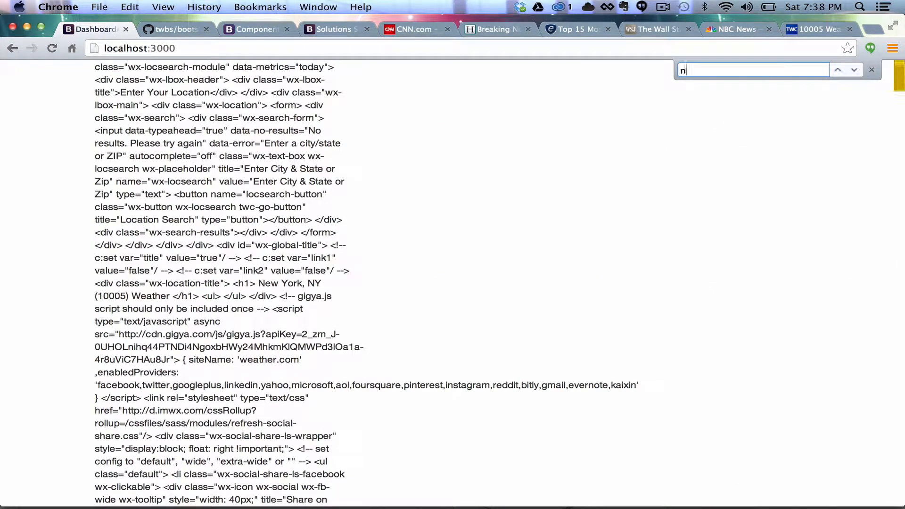
text(ew)
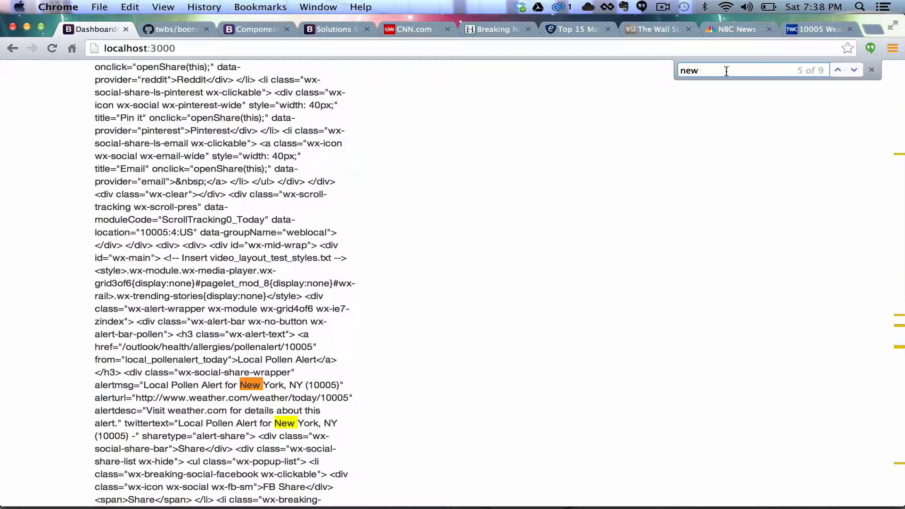
mouse_move(339, 278)
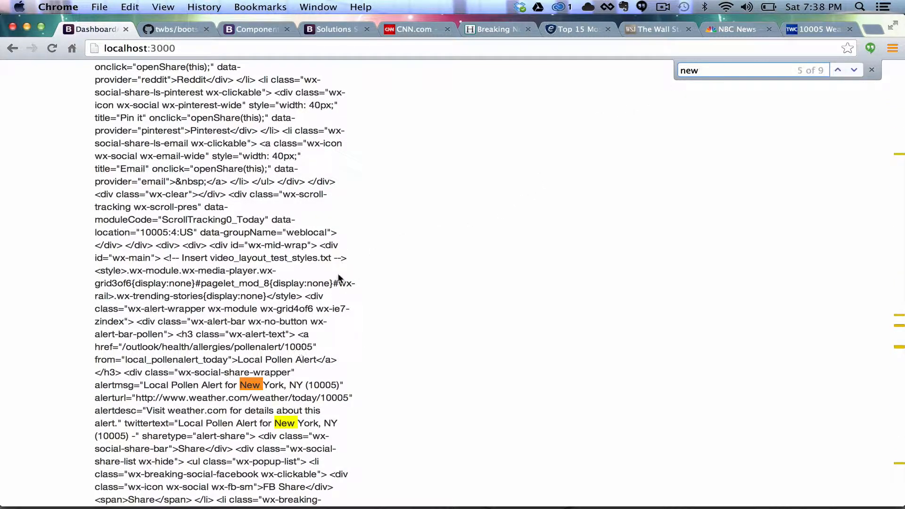
click(838, 69)
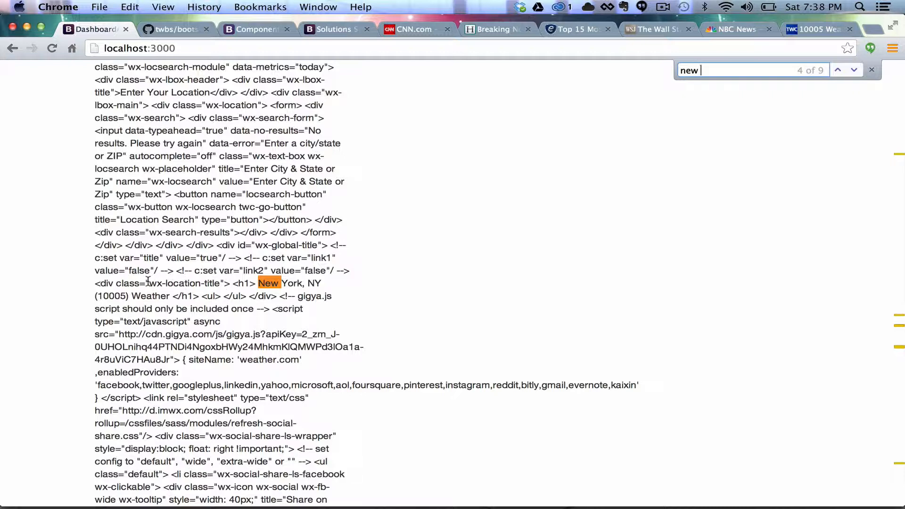
double_click(179, 283)
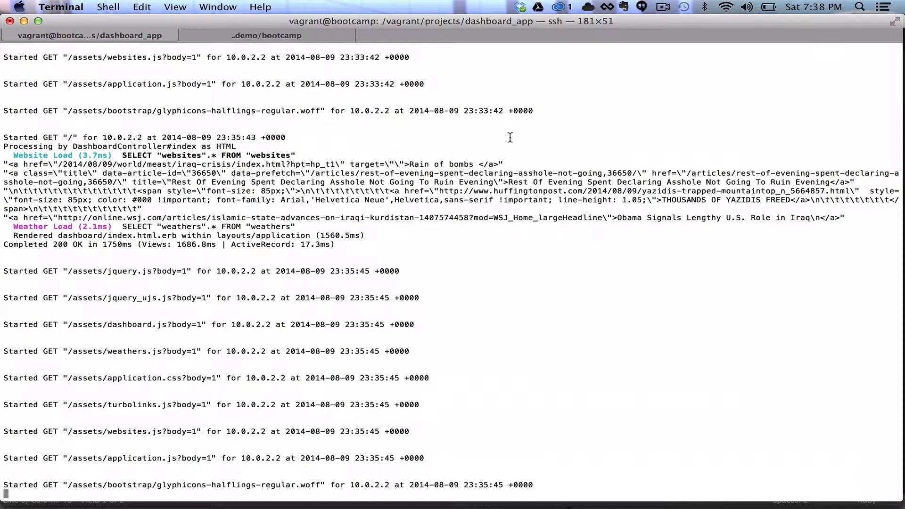
Stop the server and run rails g migration add_identifier_to_weathers identifier:string
key(ctrl+c)
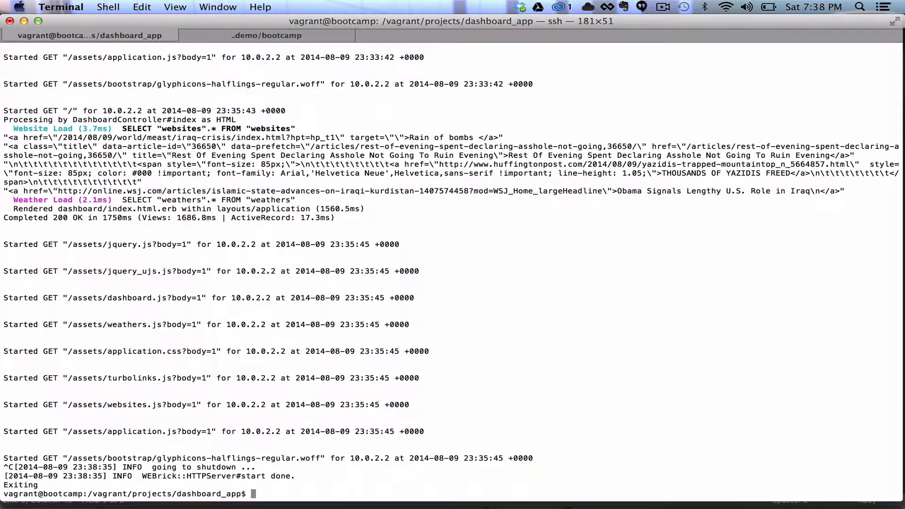
text(rails)
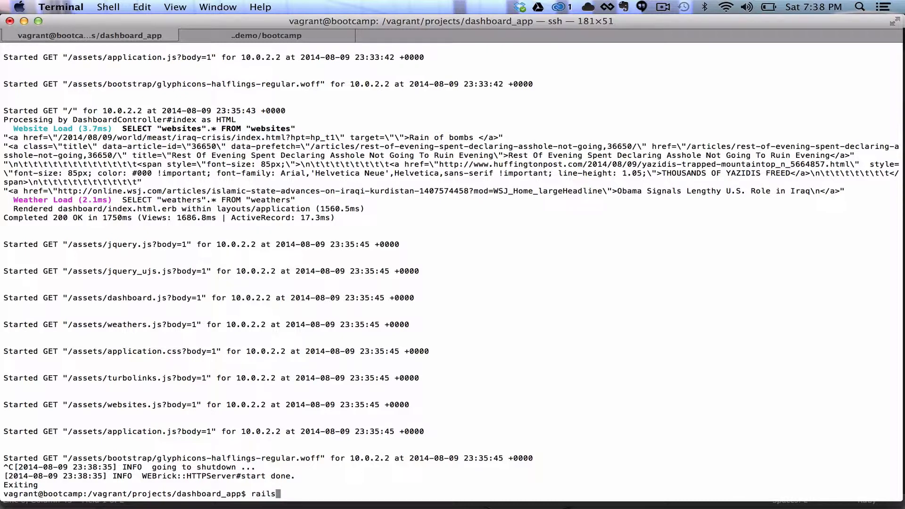
text(g migration)
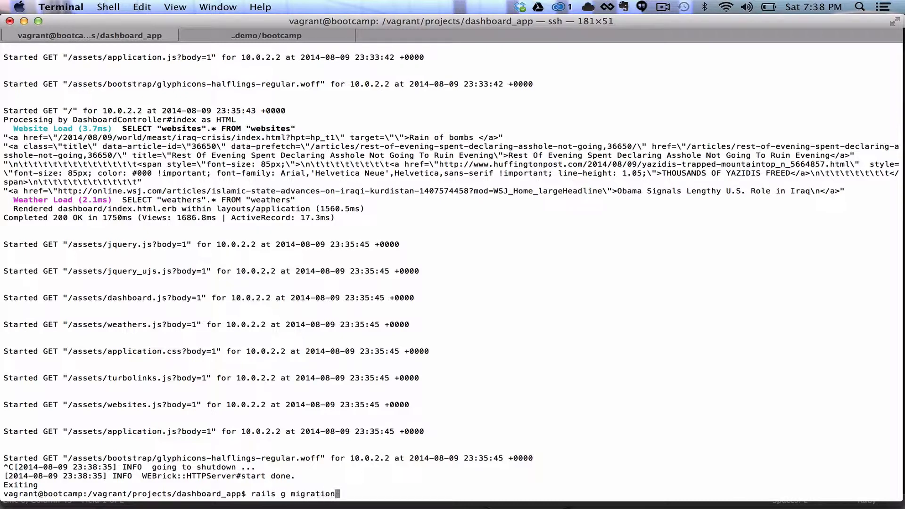
text(add_identifi)
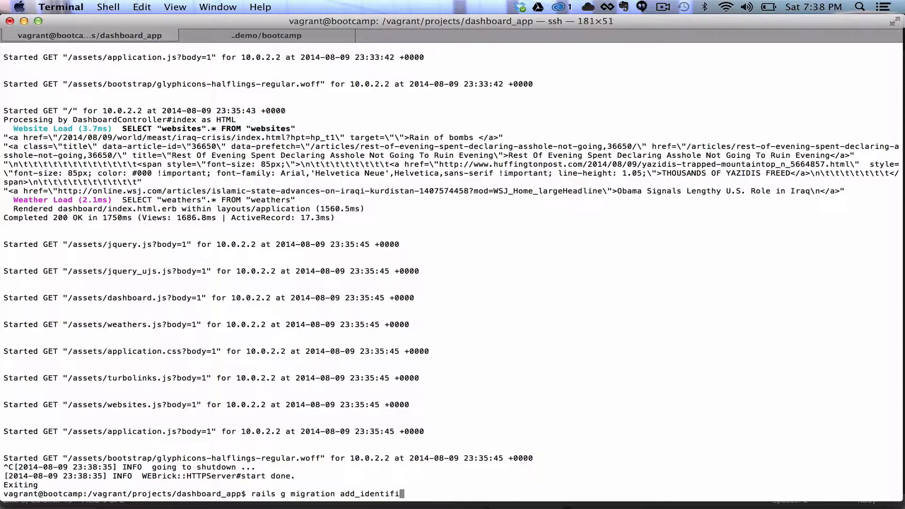
text(er_to_w)
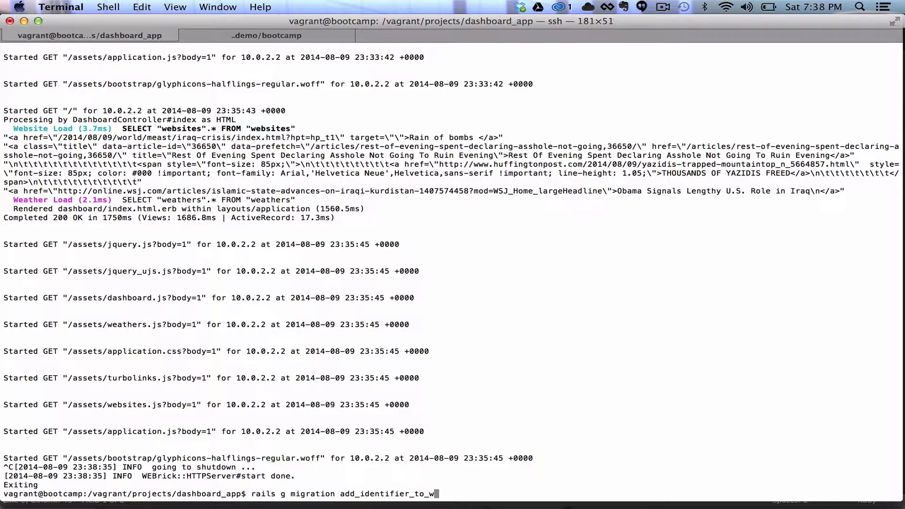
text(eathers)
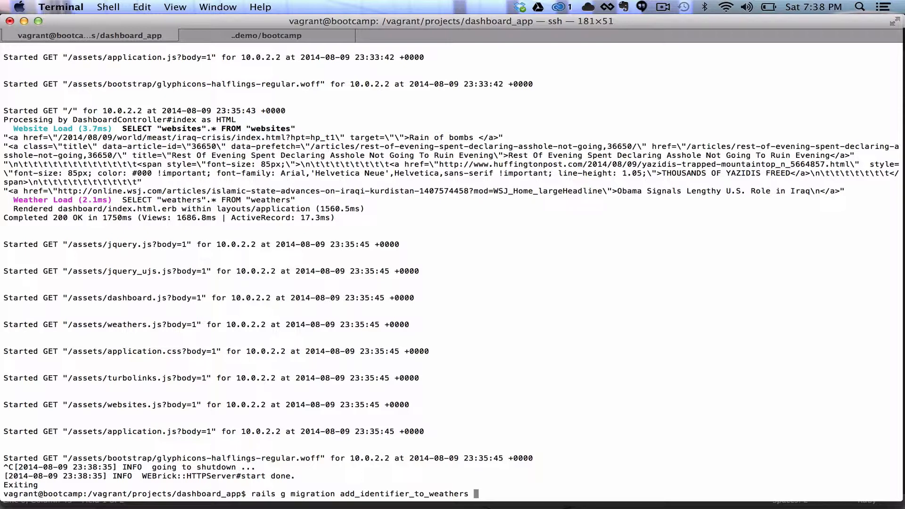
text(identifier)
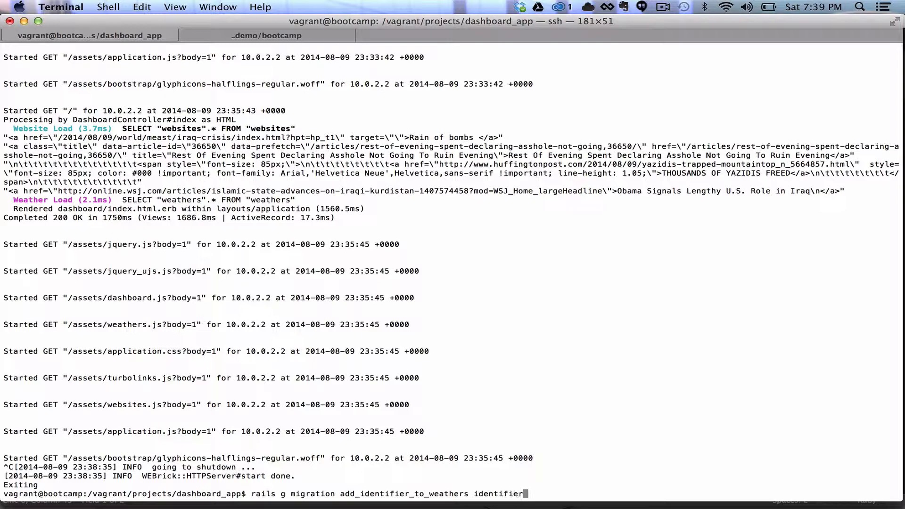
text(:)
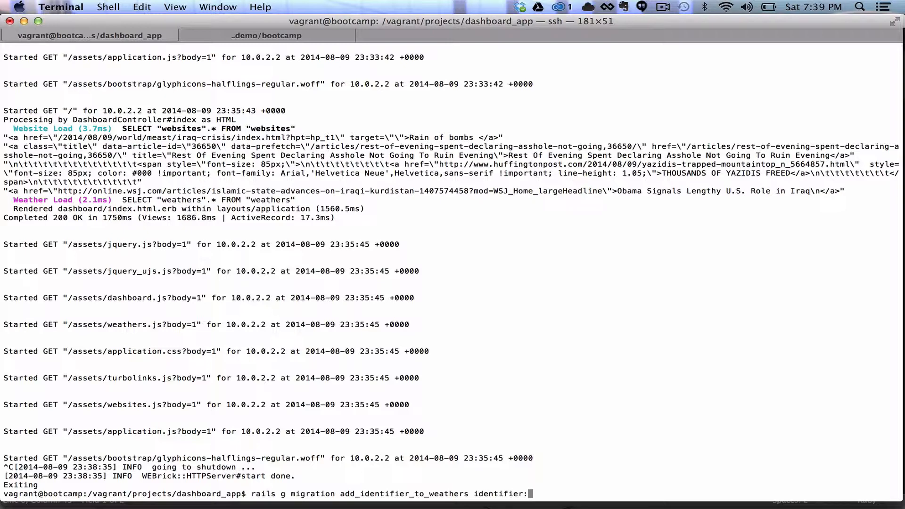
text(string)
text(rake db:migr)
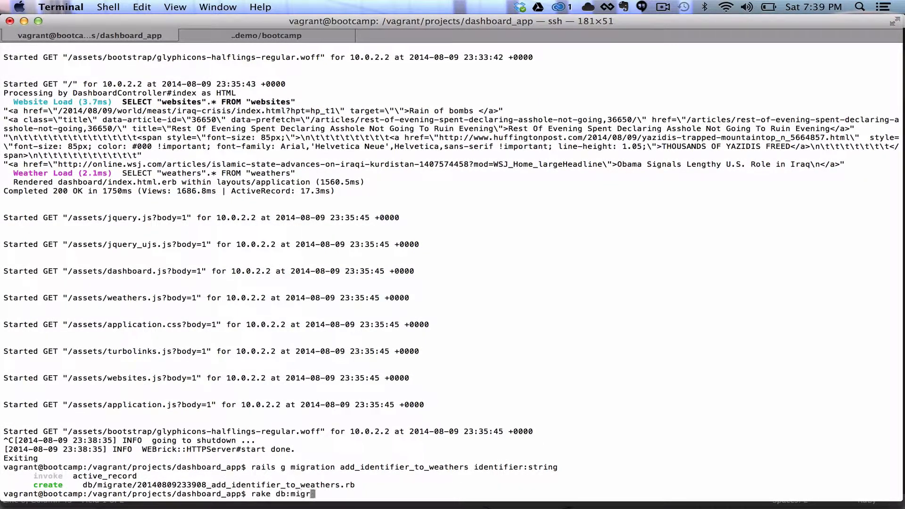
Run rake db:migrate, open and quit rails c, then restart rails s
key(Return)
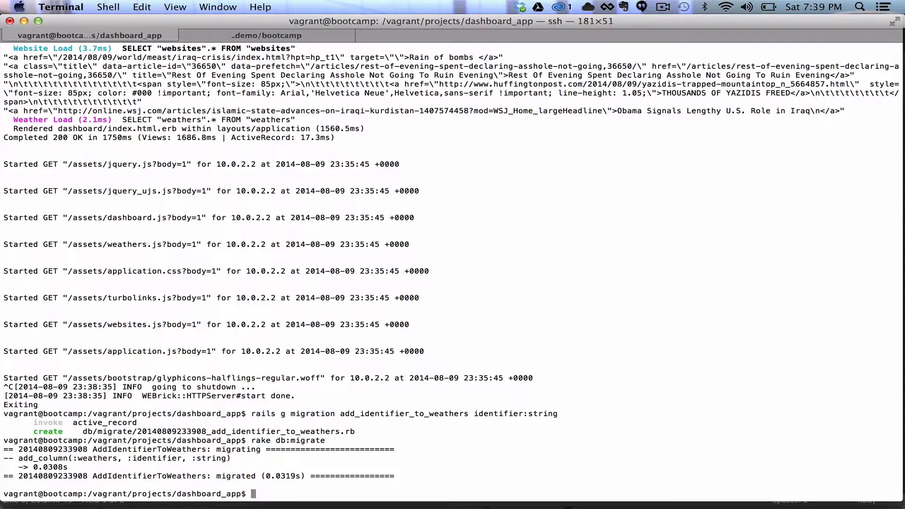
text(rails c)
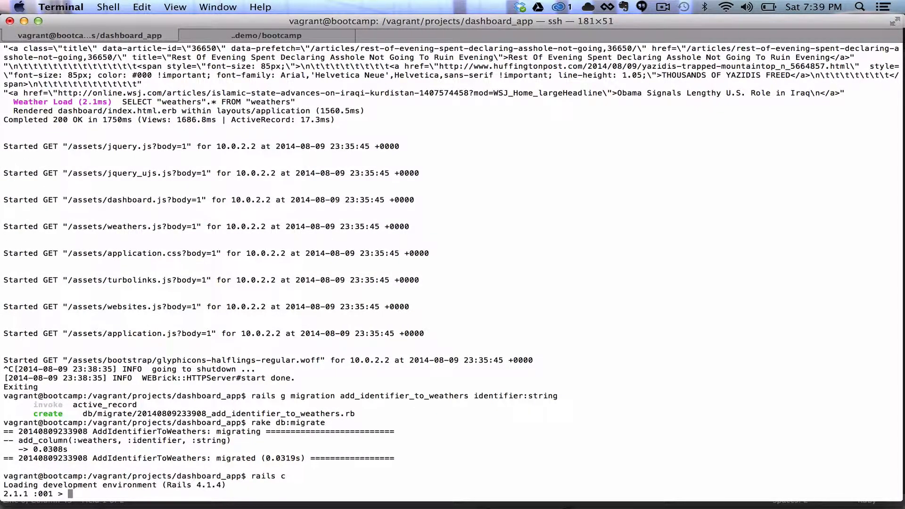
text(quit)
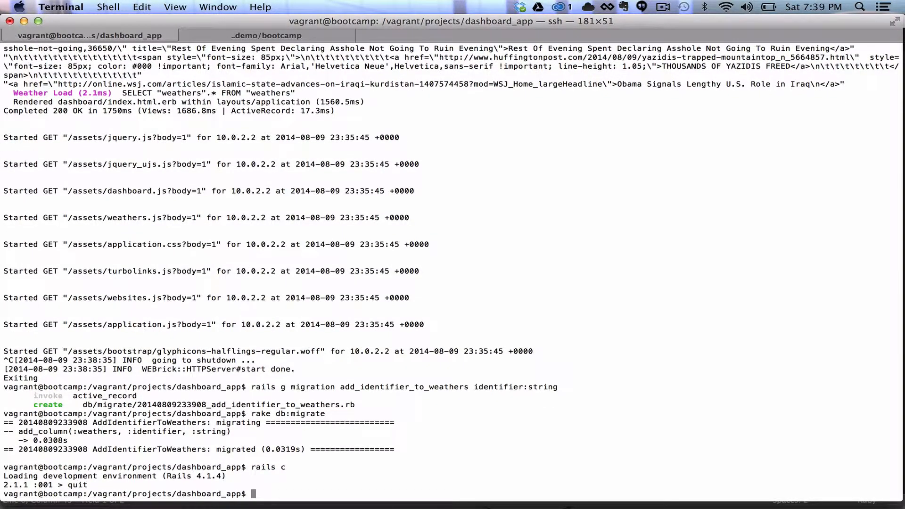
text(rails s)
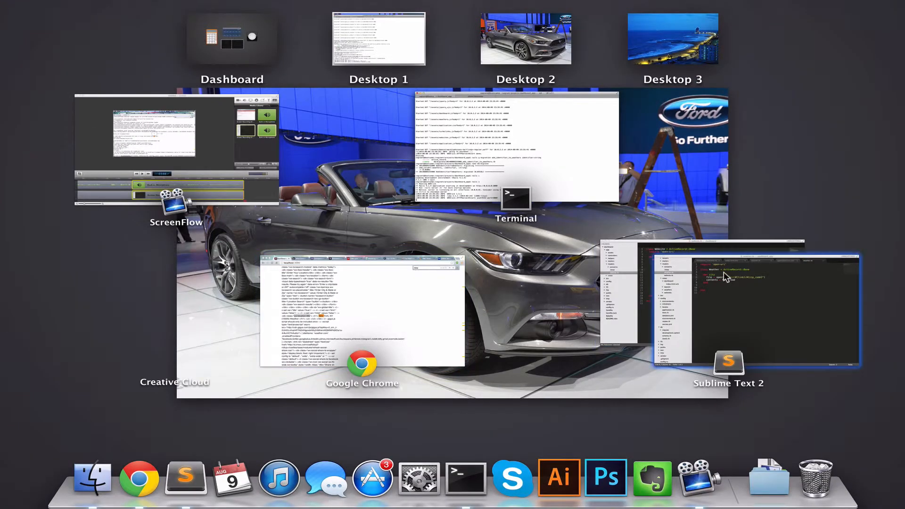
Duplicate the link field block in views/weathers/_form.html.erb
click(728, 364)
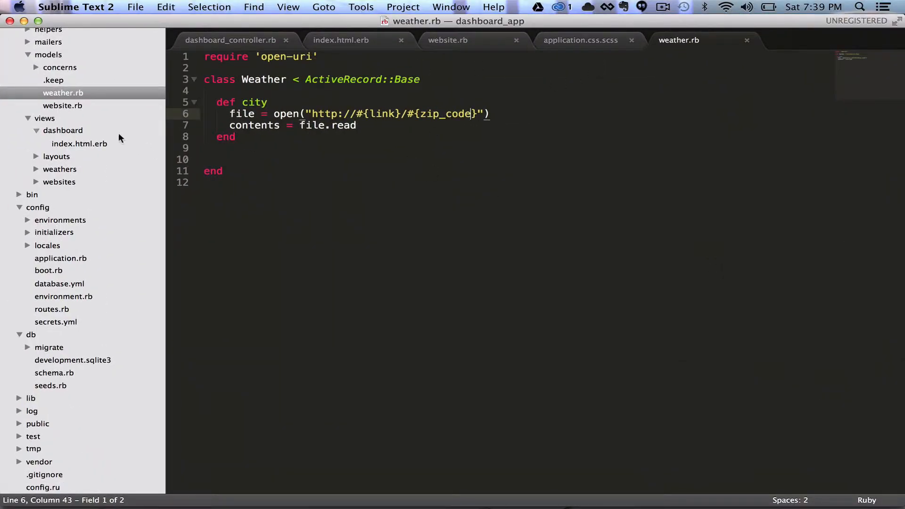
mouse_move(69, 169)
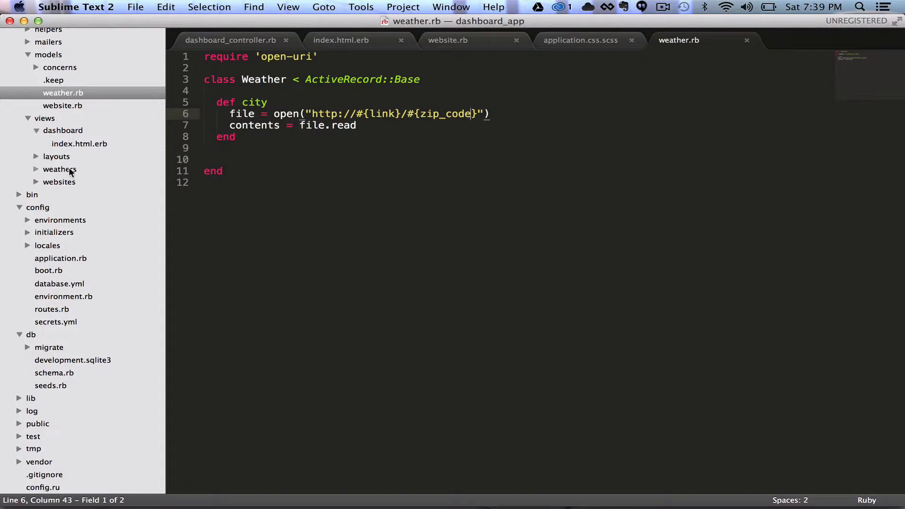
click(60, 170)
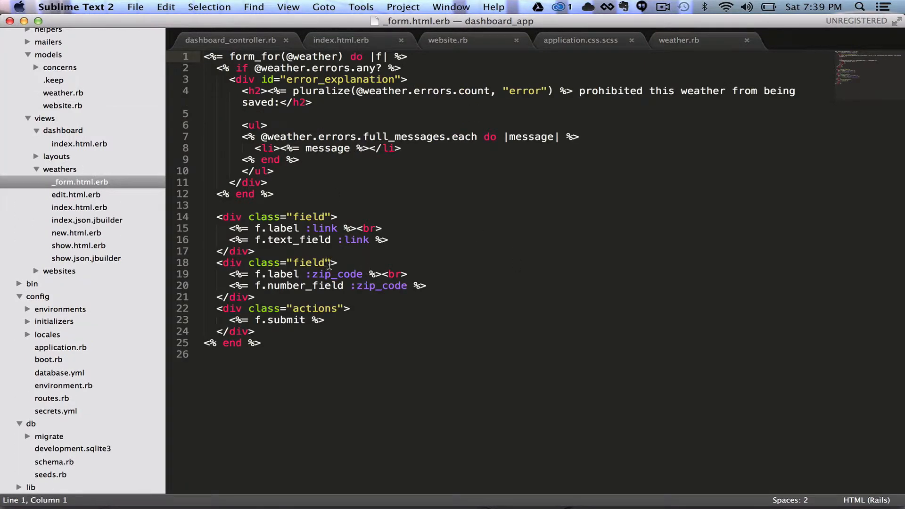
drag(218, 217, 230, 228)
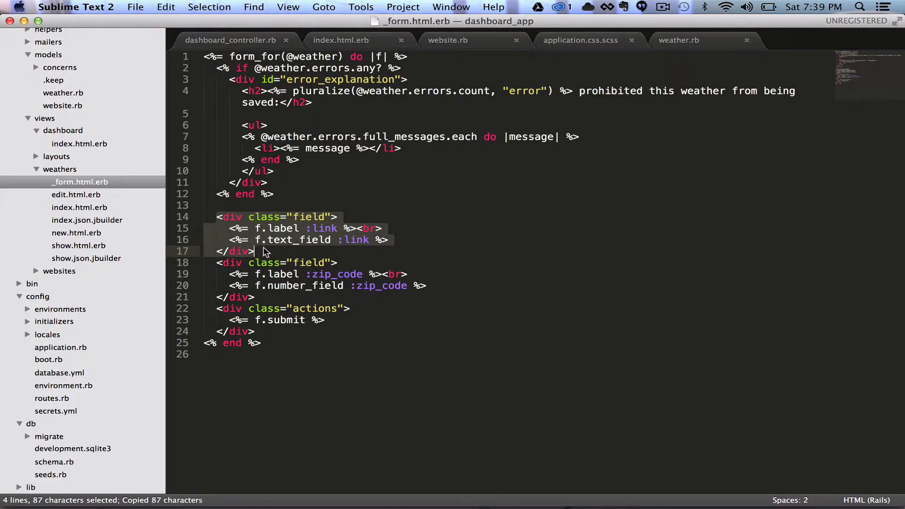
key(cmd+v)
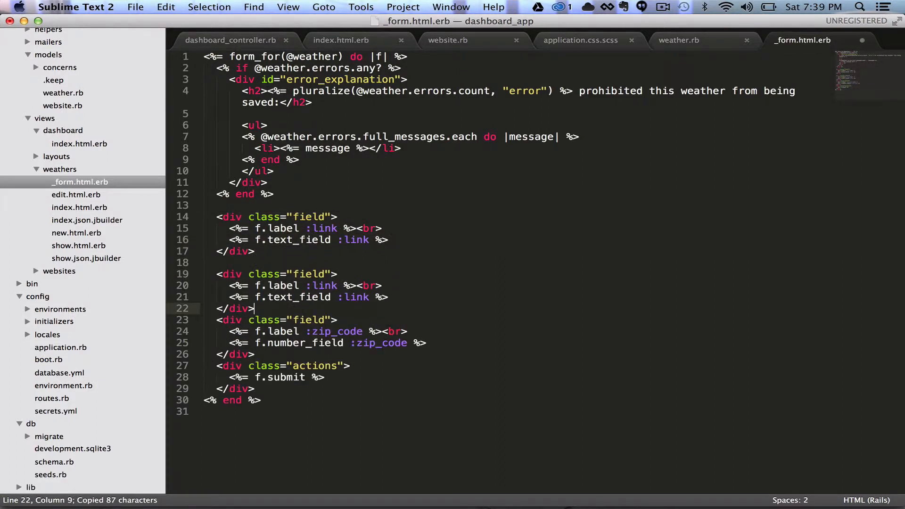
Change the copied label and text field from :link to :identifier and save
text(wea)
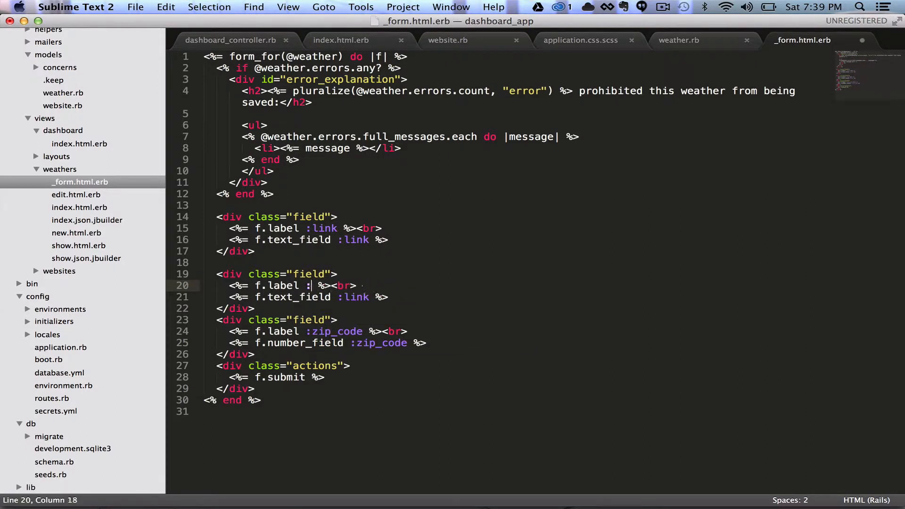
text(identfi)
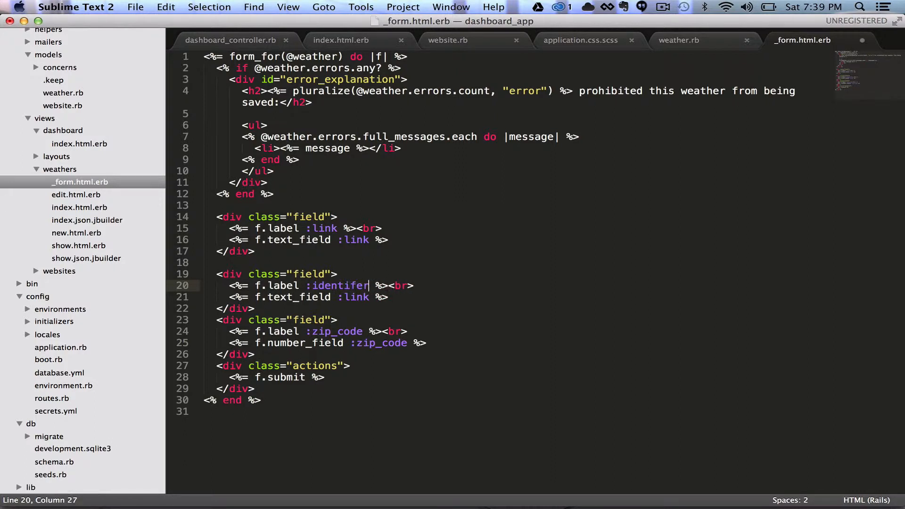
key(Backspace)
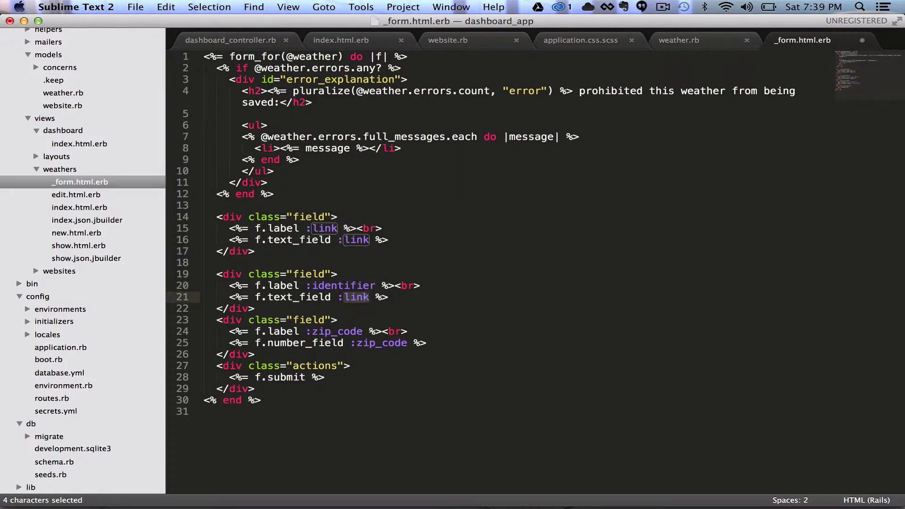
text(identifier)
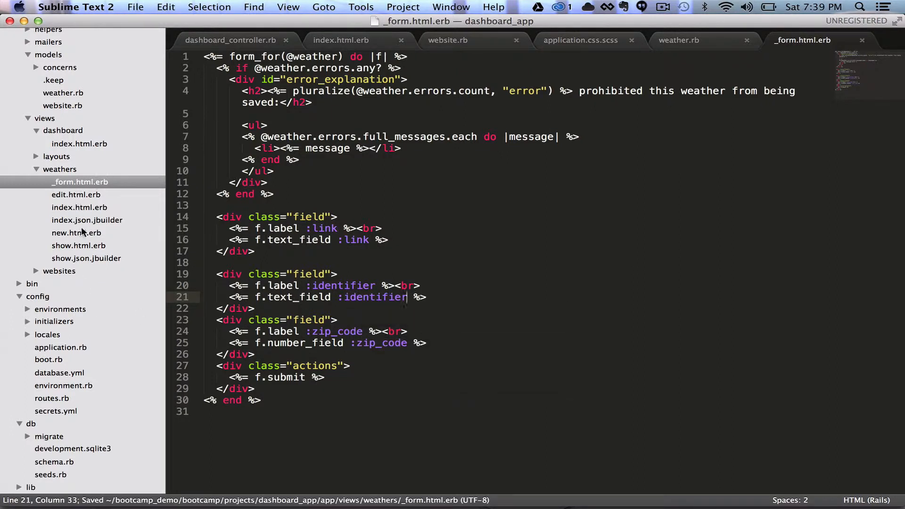
click(79, 245)
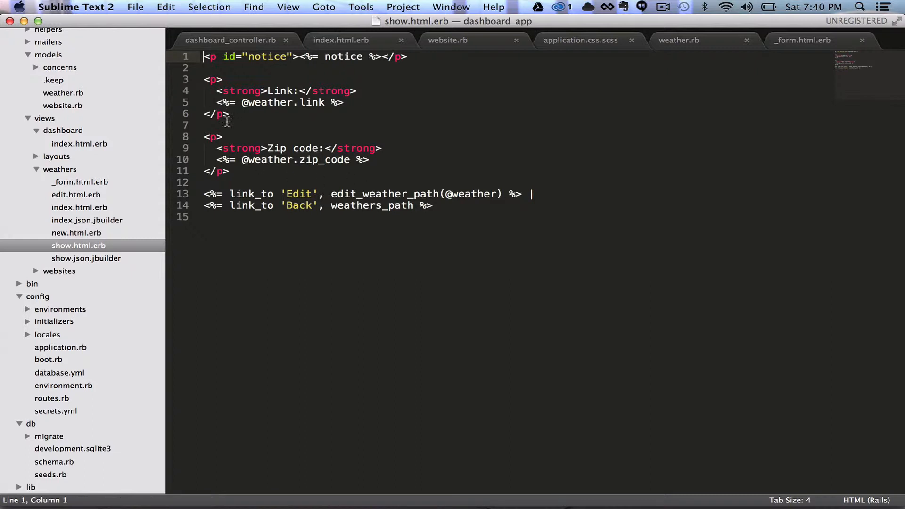
drag(204, 137, 228, 171)
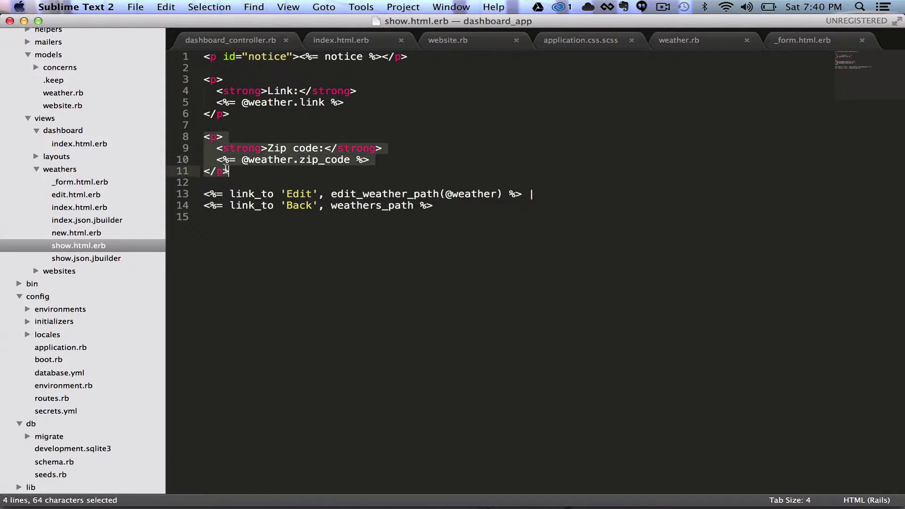
key(cmd+c)
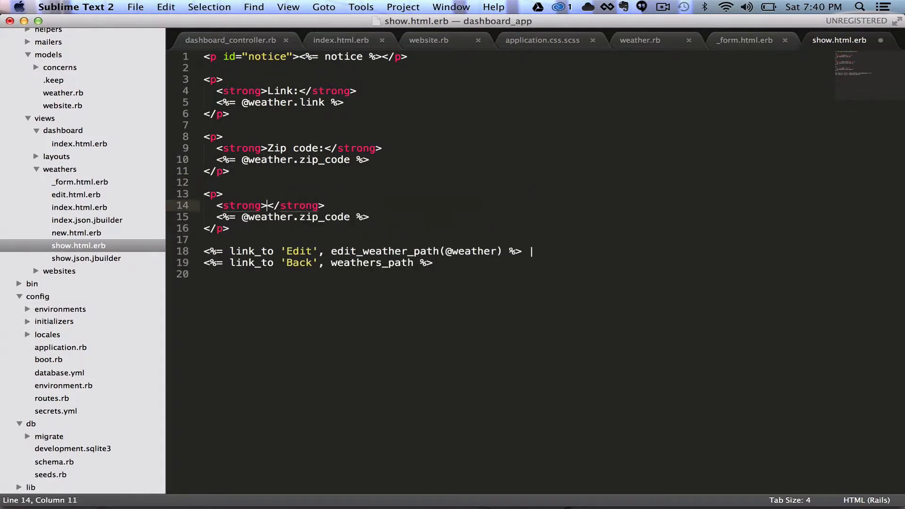
text(Identifier)
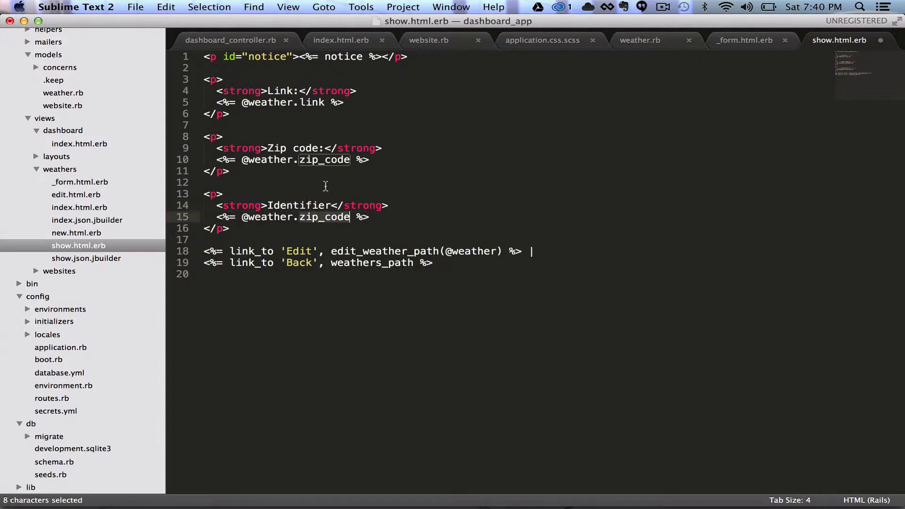
text(Identifier)
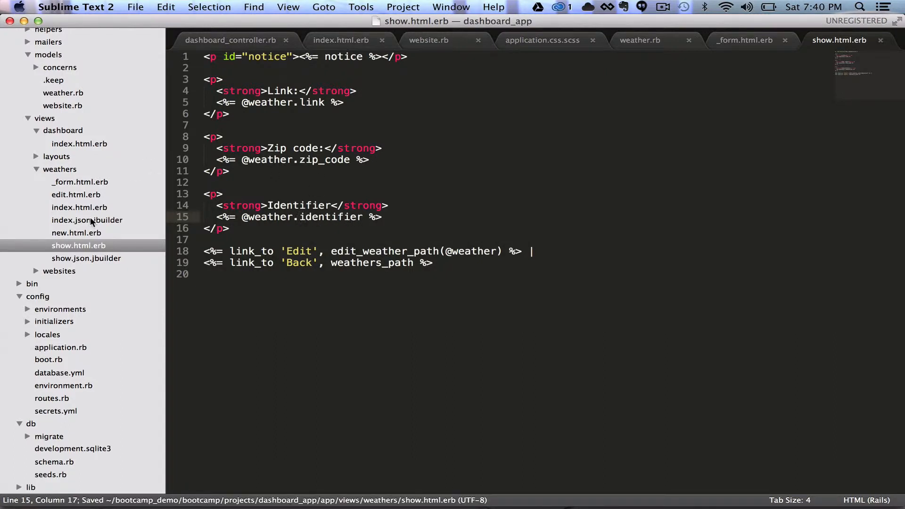
Add an Identifier header and cell to the weathers index table
click(76, 233)
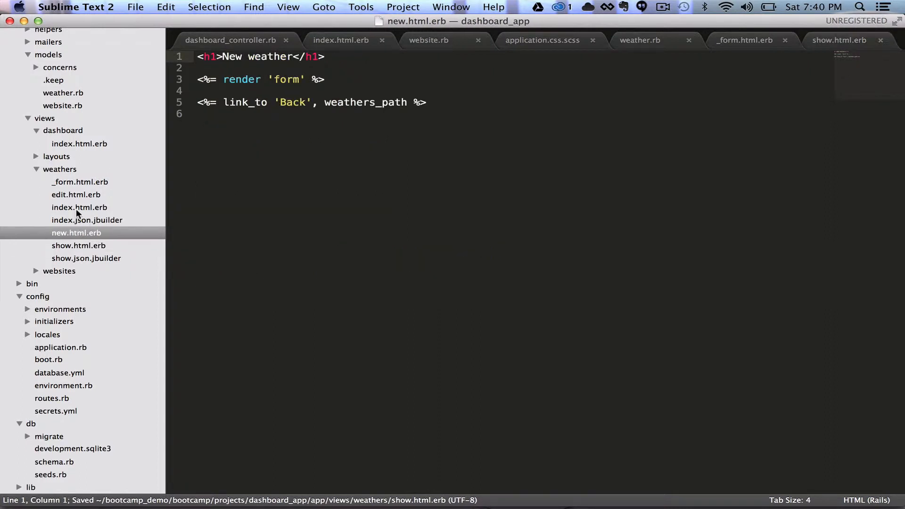
click(79, 207)
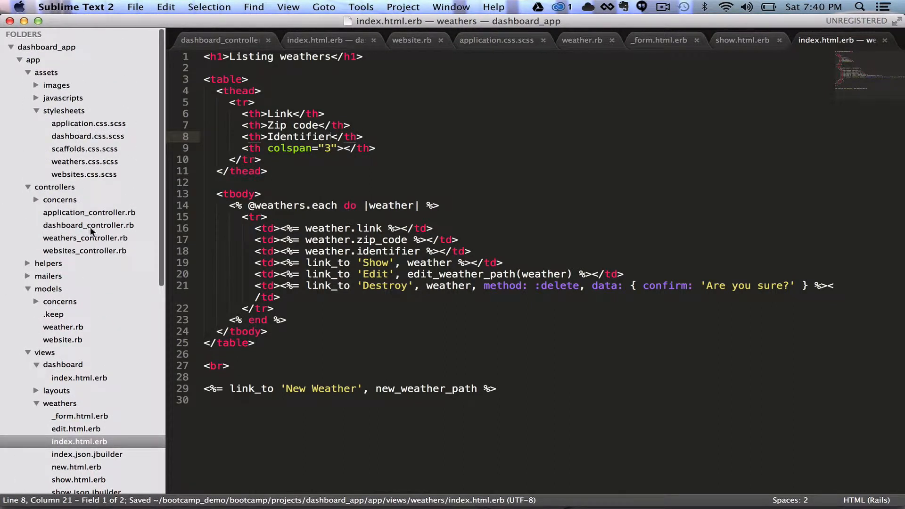
Permit :identifier in weathers_controller.rb's weather params and save
click(85, 238)
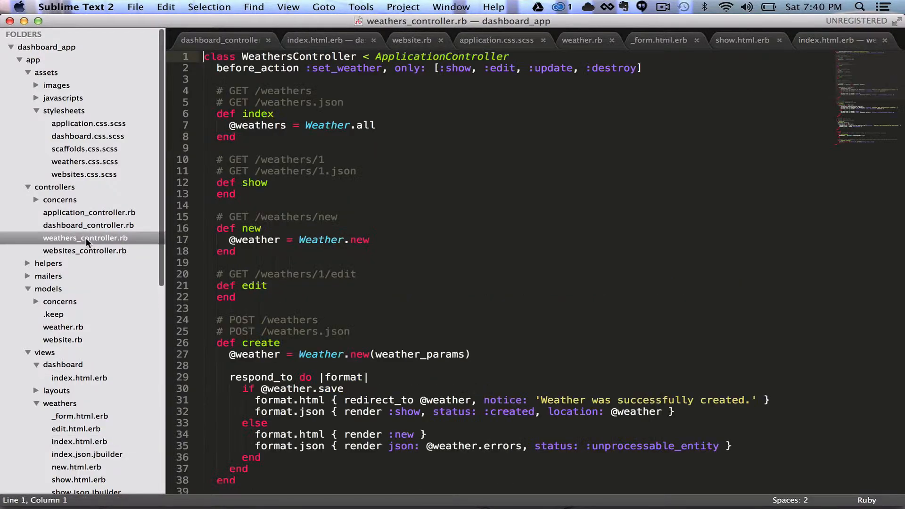
scroll(down, 3)
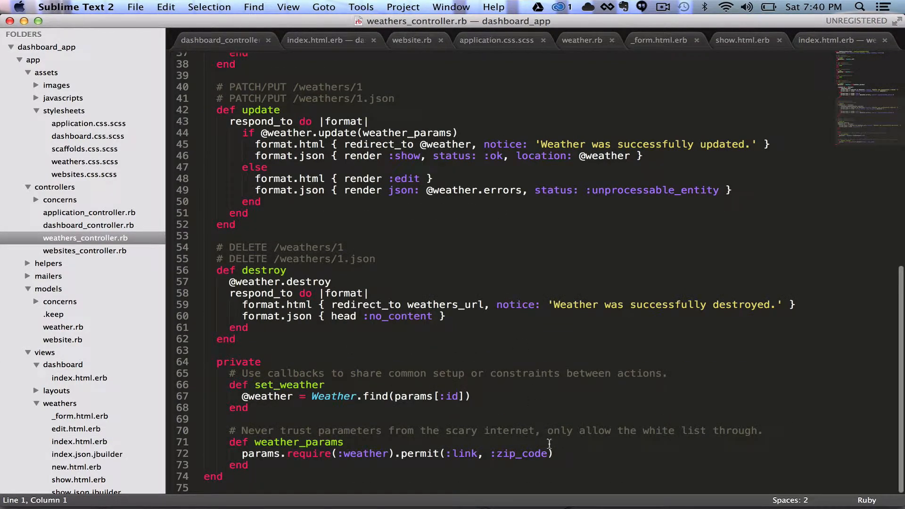
click(547, 454)
text(, :i)
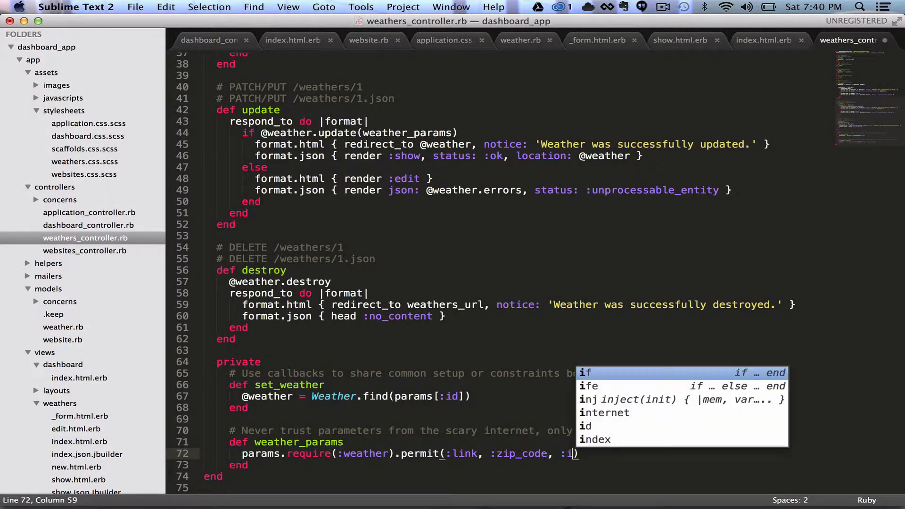
text(denti)
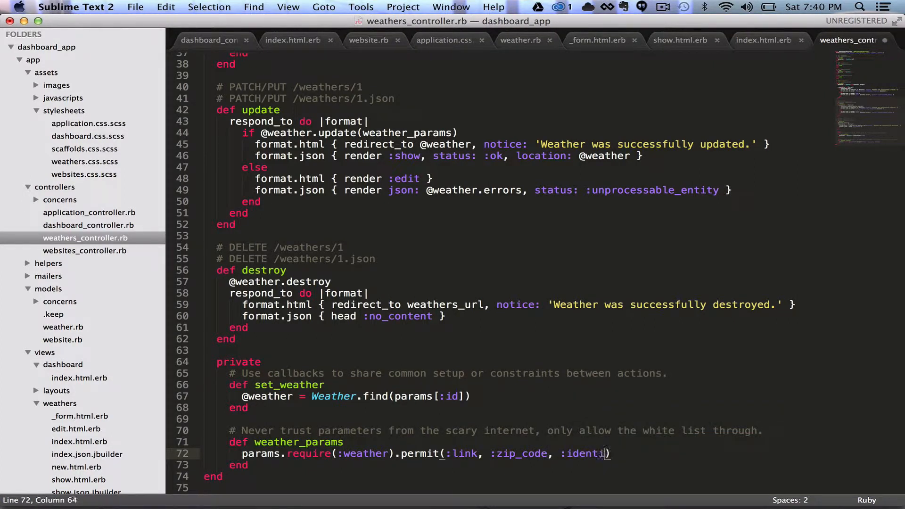
text(fier)
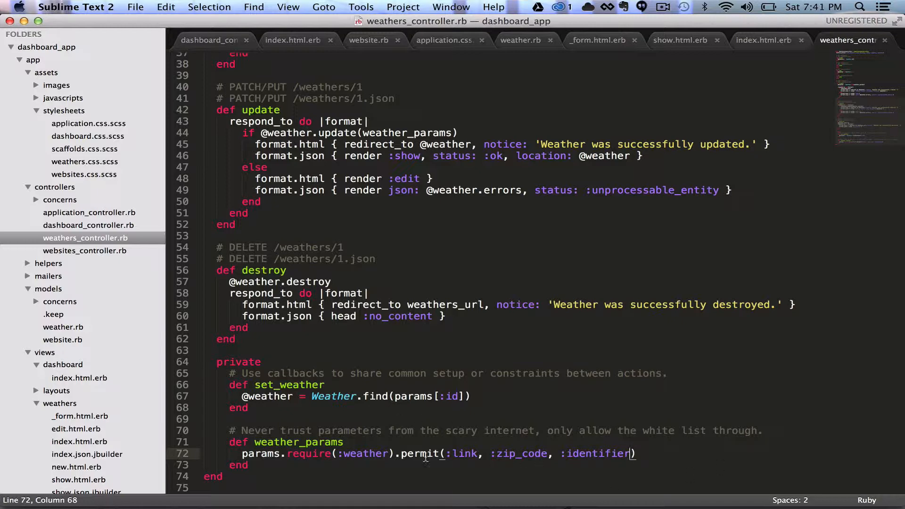
key(cmd+s)
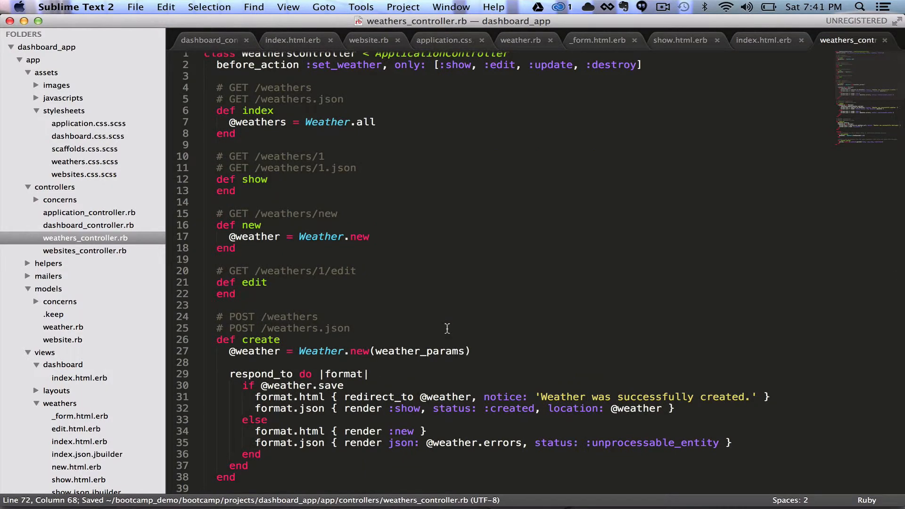
scroll(down, 3)
text(localhost:3000/we)
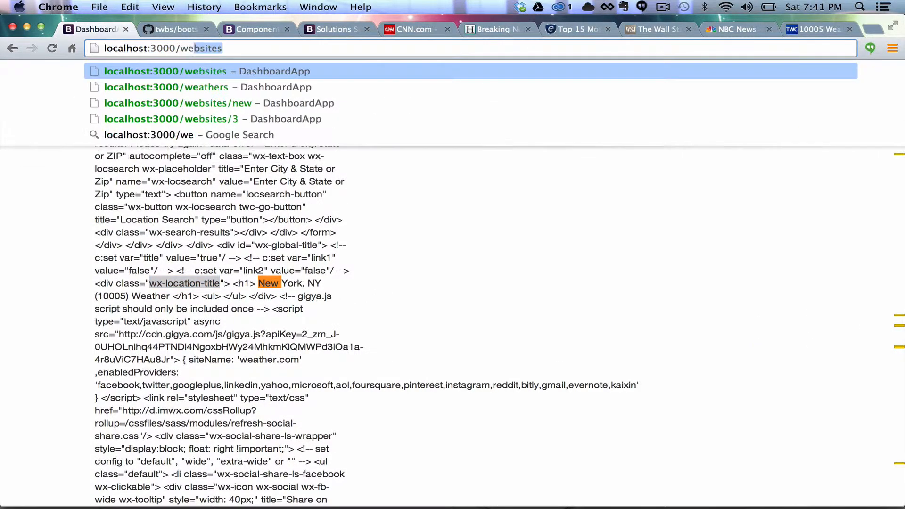
Edit weather record 1 at localhost:3000/weathers, setting Identifier to wx-location-title, and update it
click(159, 87)
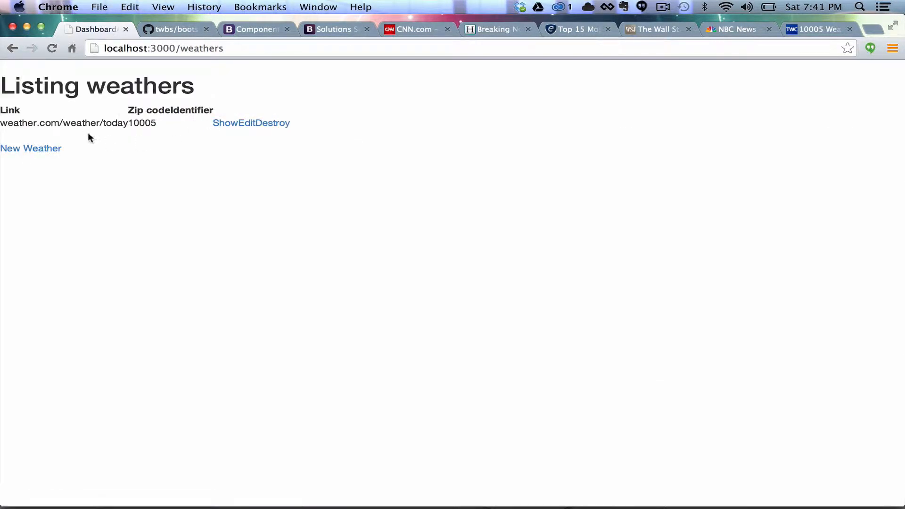
click(248, 123)
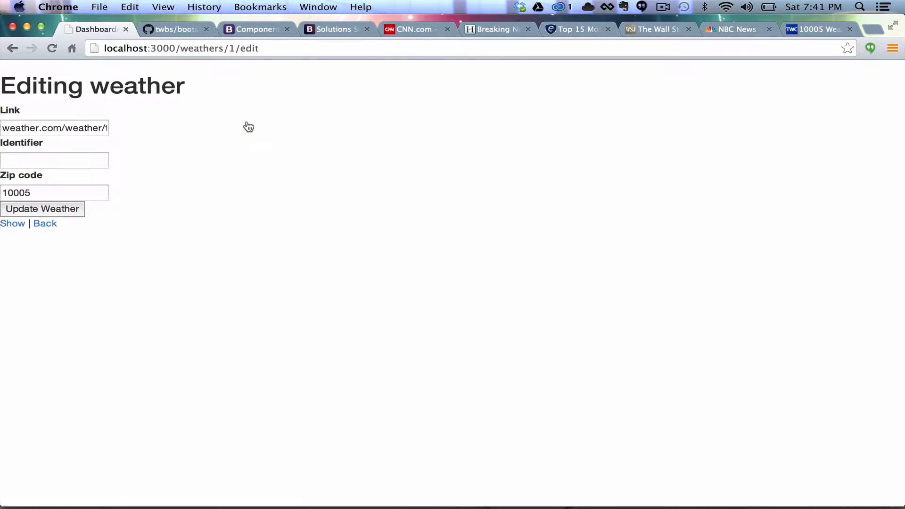
text(wx-location-title)
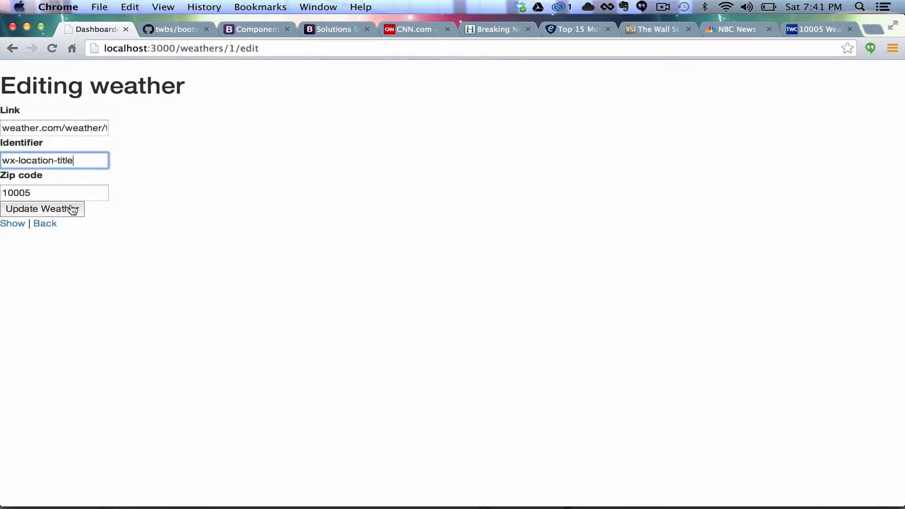
click(42, 208)
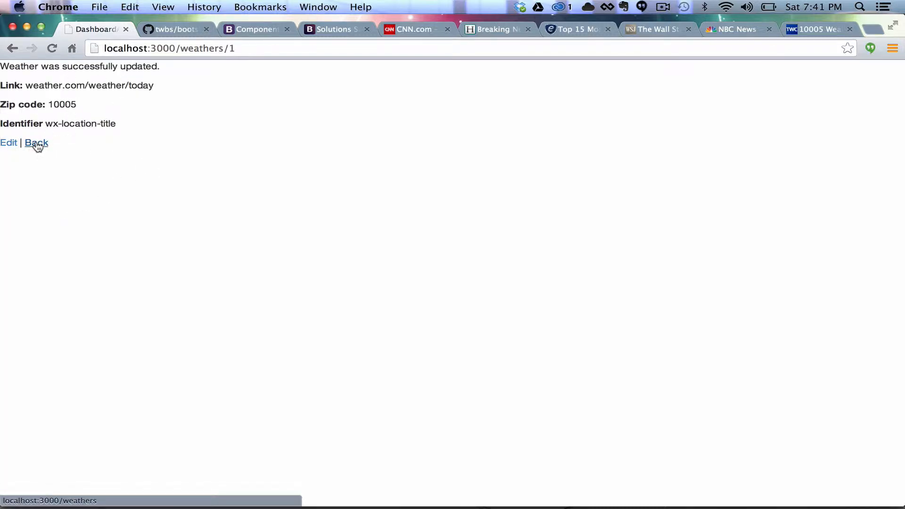
click(36, 144)
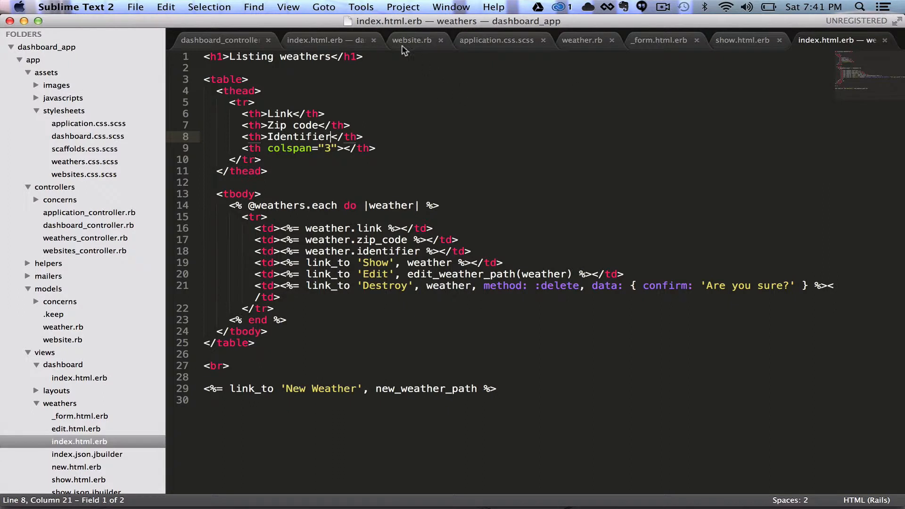
Add a city method to weather.rb reusing the headline scraper with URL #{link}/#{zip_code}
click(411, 39)
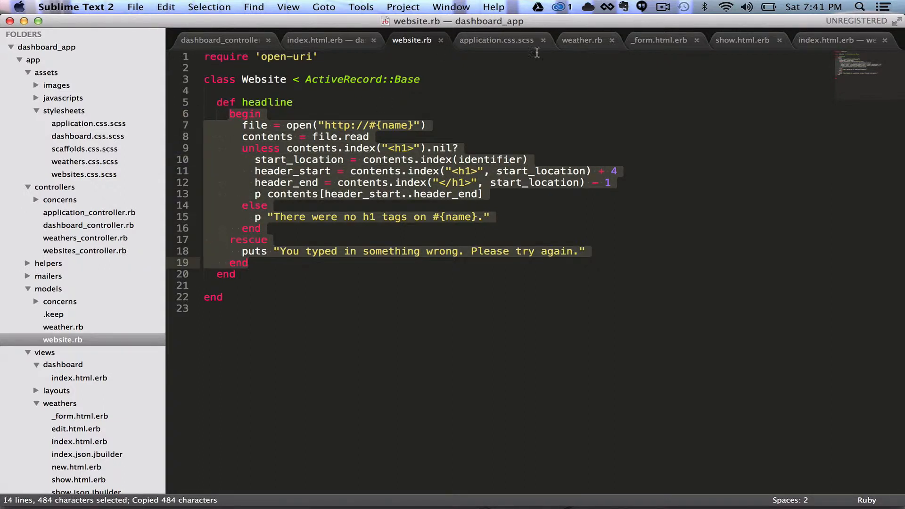
click(582, 40)
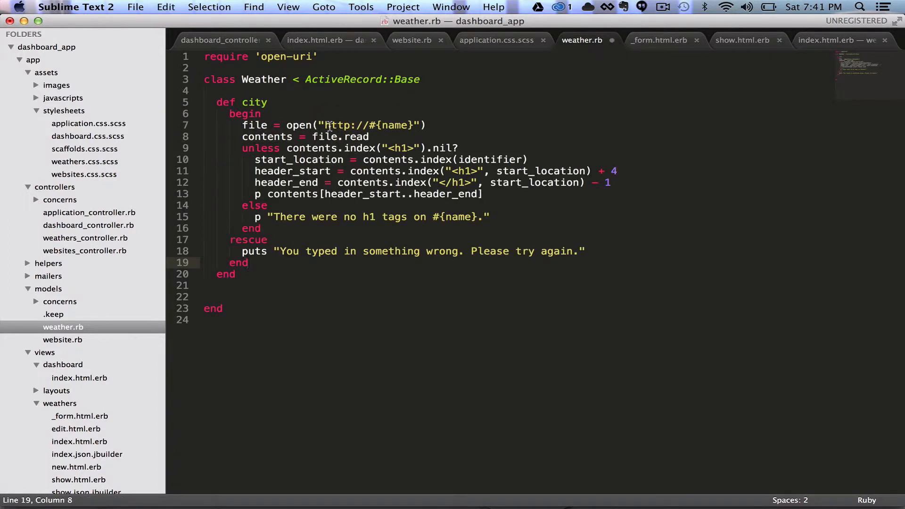
double_click(392, 124)
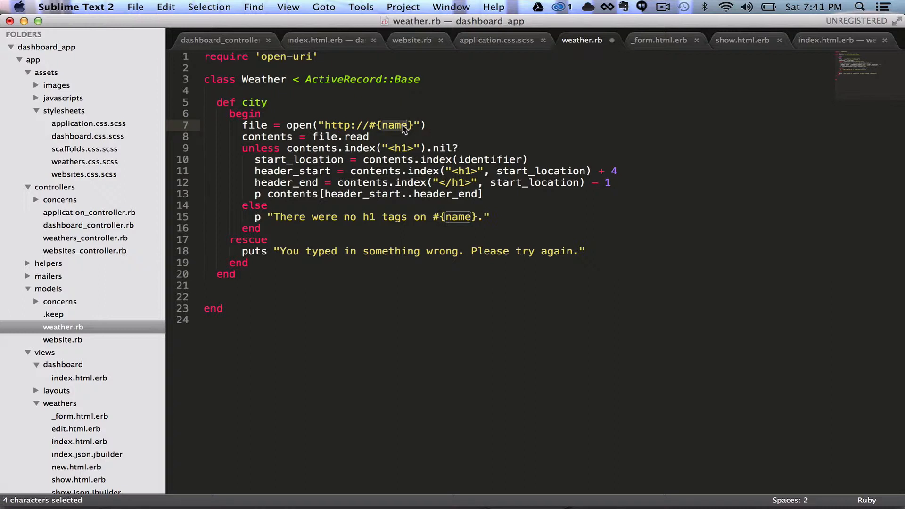
text(link)
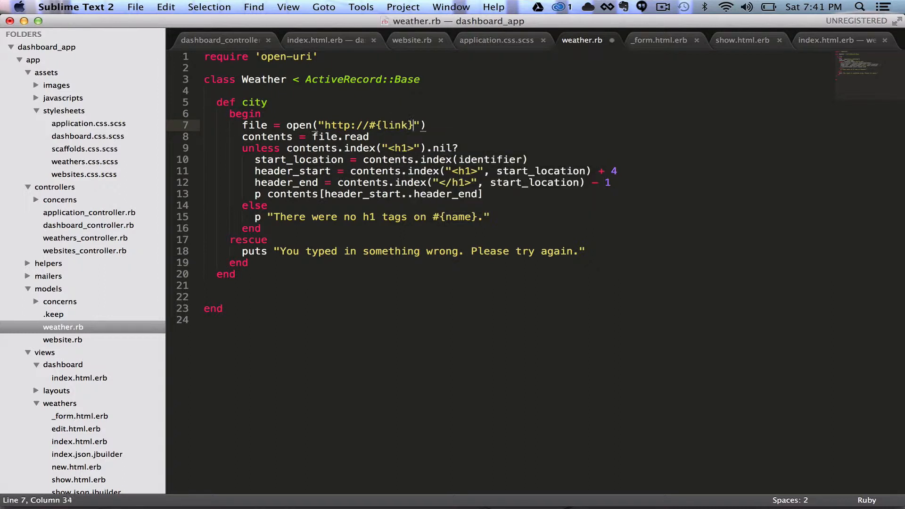
text(/#{})
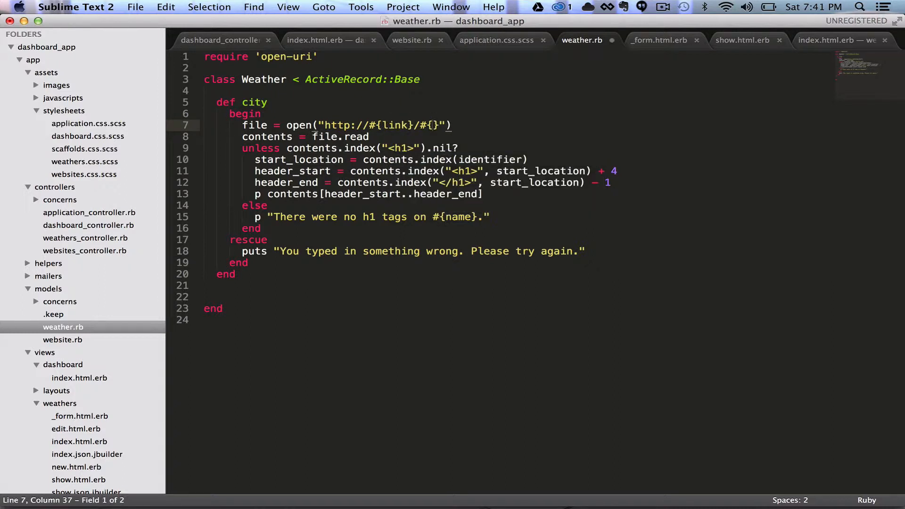
text(zip)
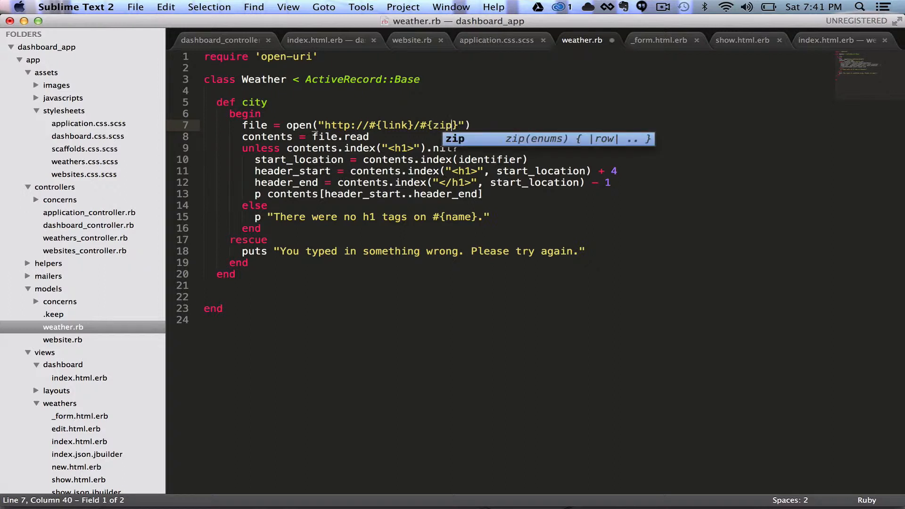
text(_code)
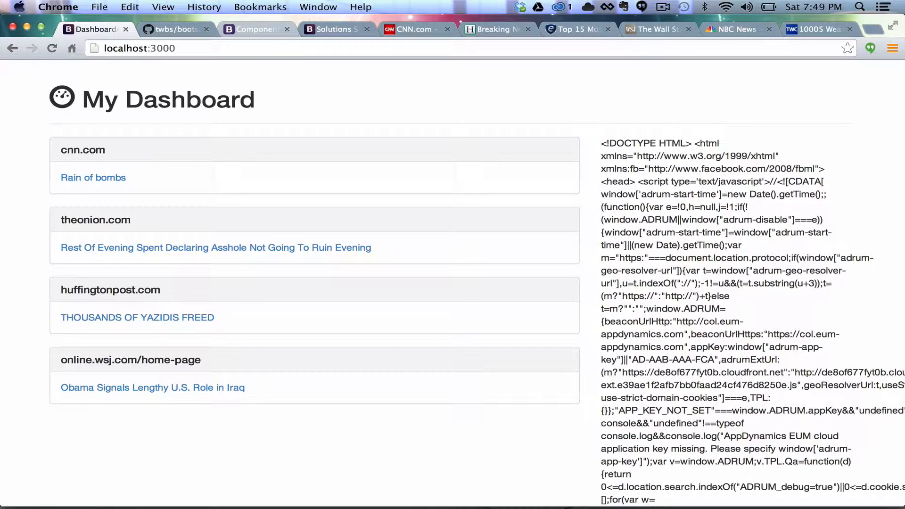
Locate the wx-location-title heading New York, NY (10005) Weather in the raw HTML and select it
scroll(down, 3)
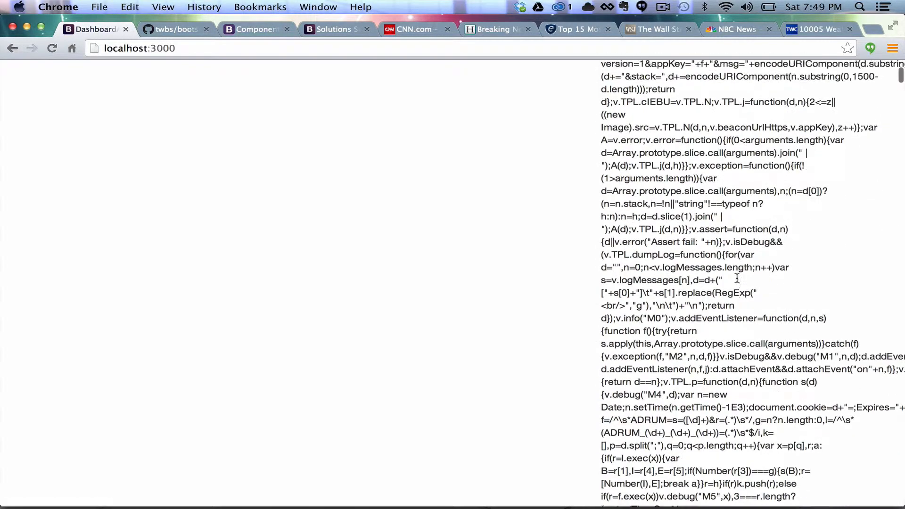
scroll(down, 3)
text(wx-location-title)
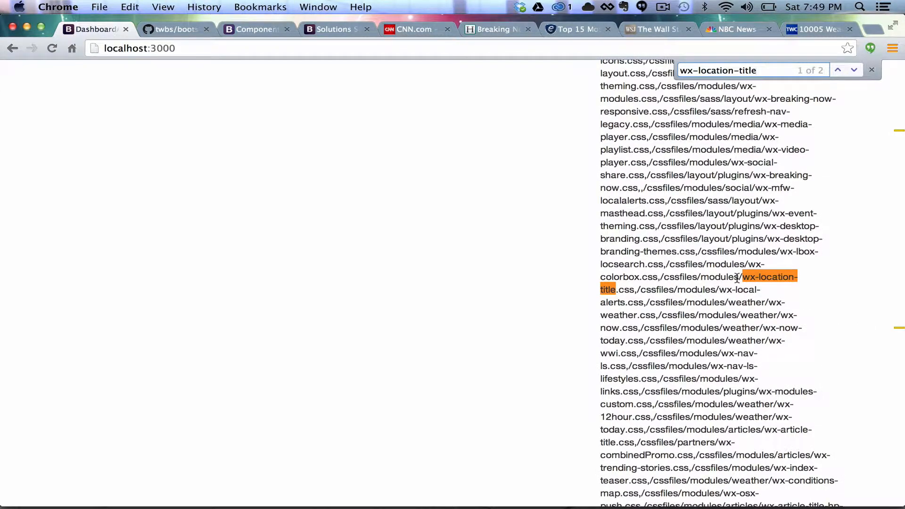
click(856, 70)
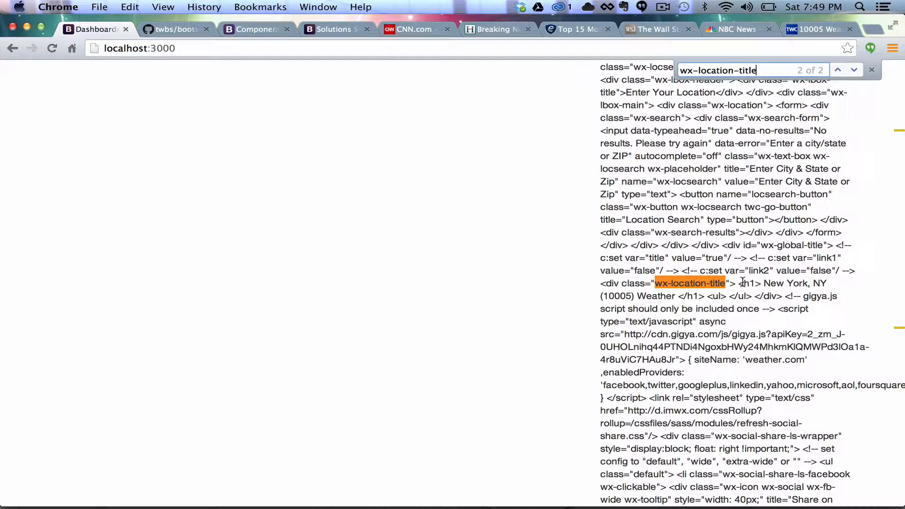
mouse_move(735, 304)
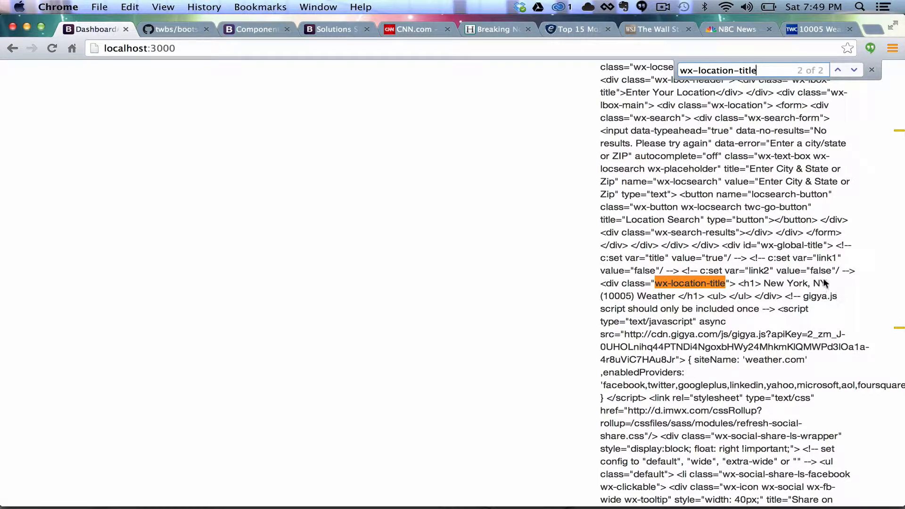
mouse_move(776, 283)
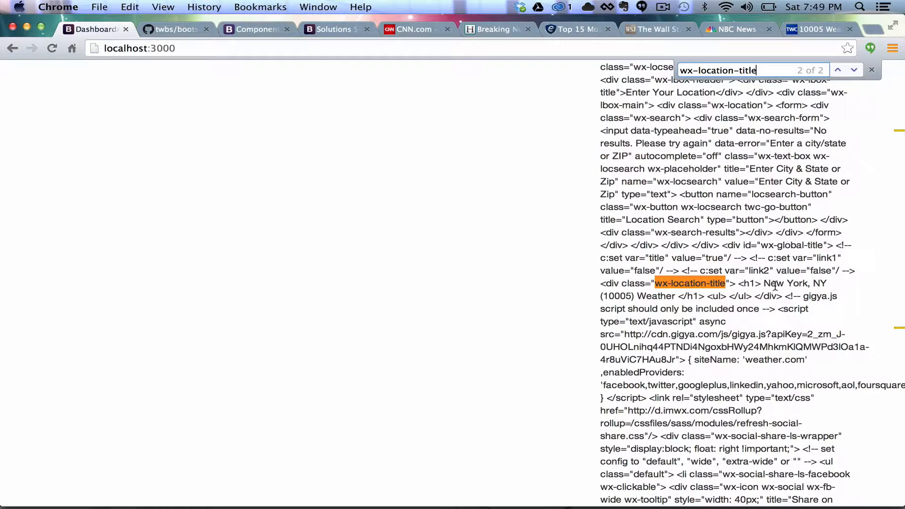
drag(762, 283, 827, 283)
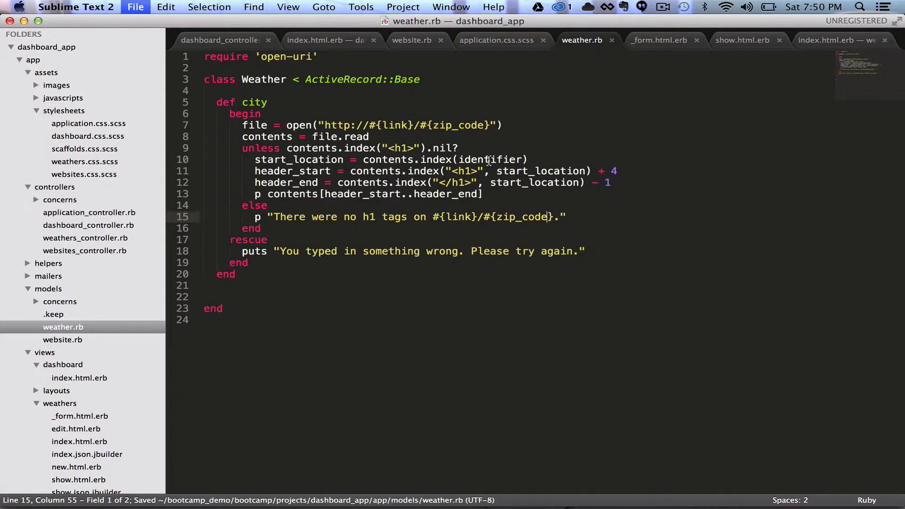
click(326, 40)
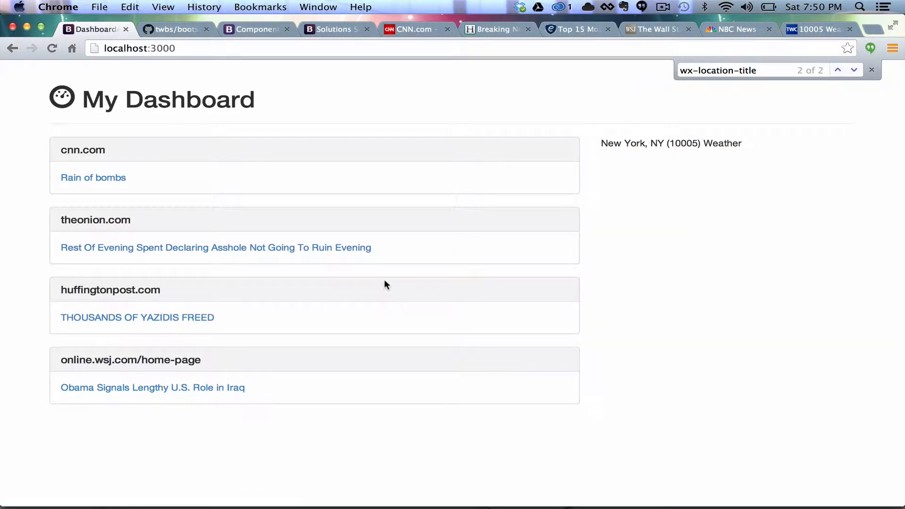
mouse_move(773, 182)
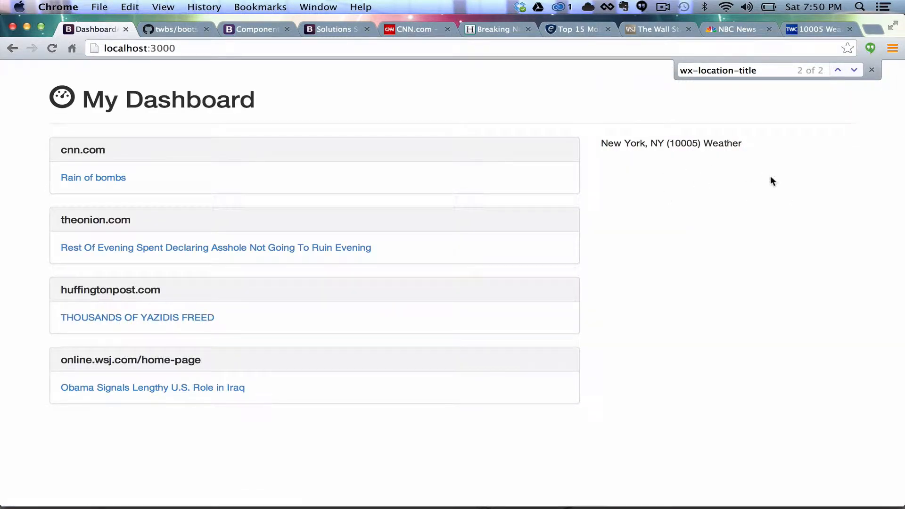
Switch to the weather.com forecast page for zip 10005
key(F3)
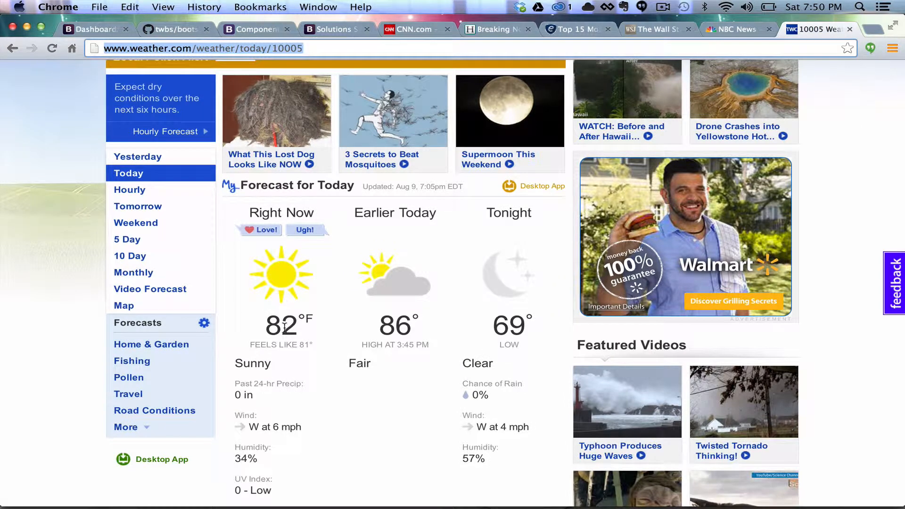
Inspect the 82°F reading's temperature-fahrenheit span and expand its wx-degrees unit span
right_click(282, 324)
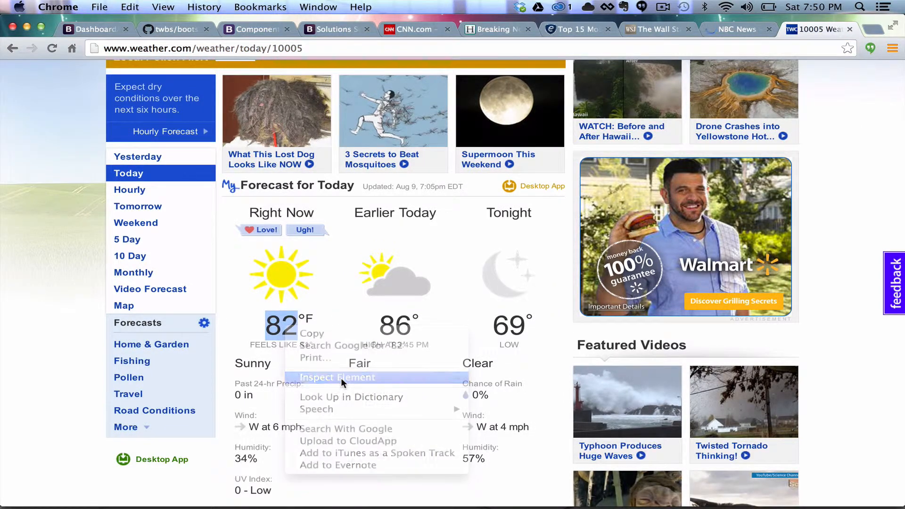
click(337, 377)
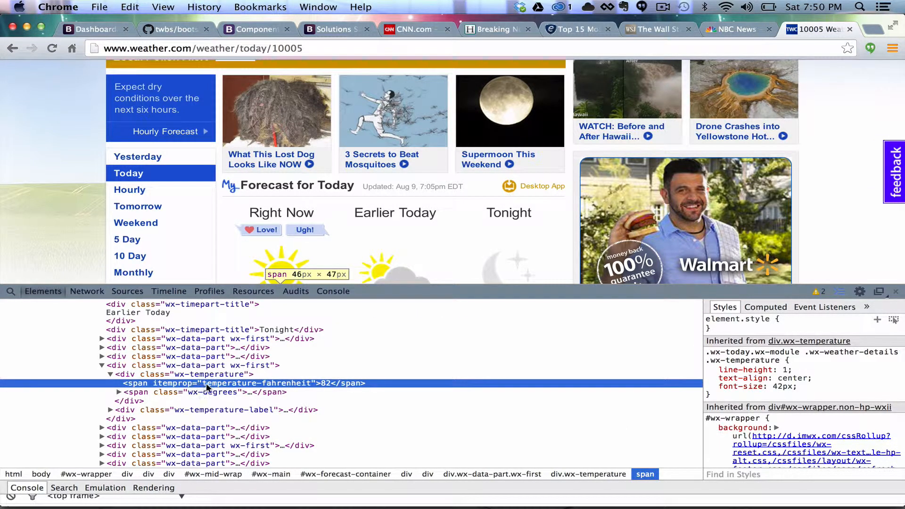
mouse_move(320, 386)
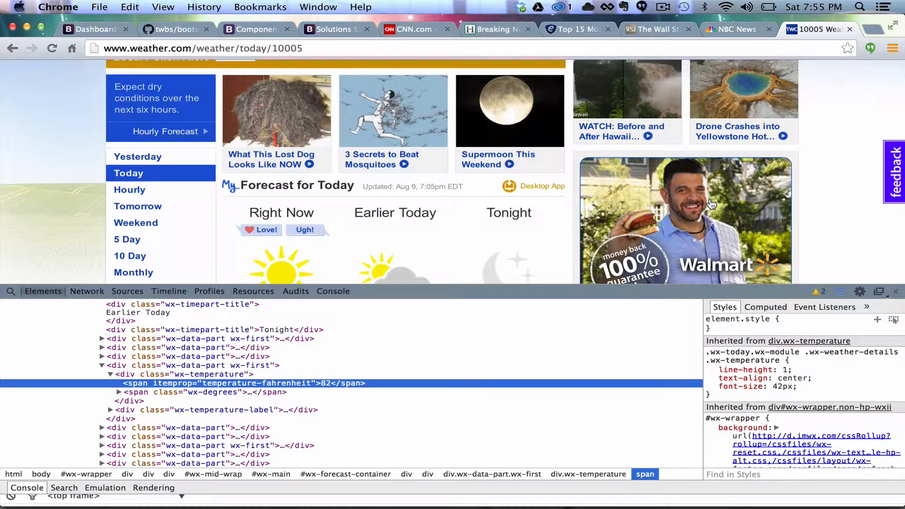
mouse_move(450, 219)
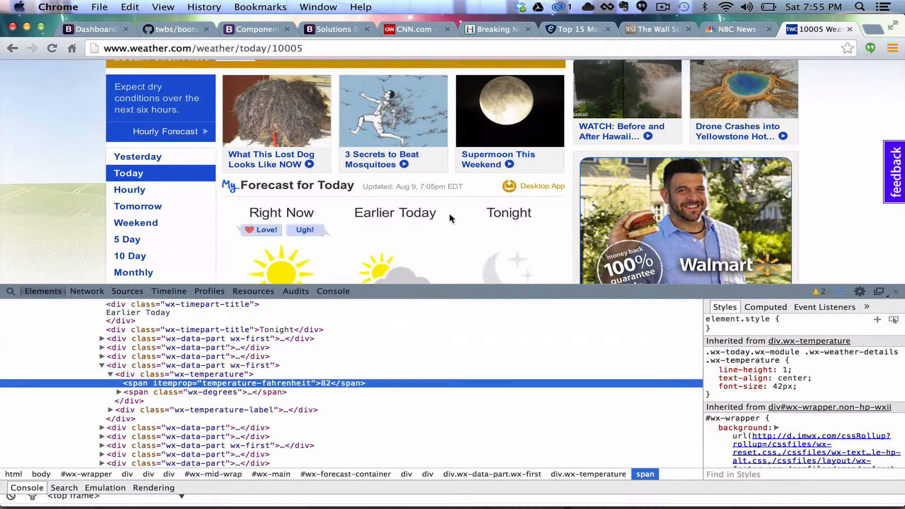
scroll(down, 3)
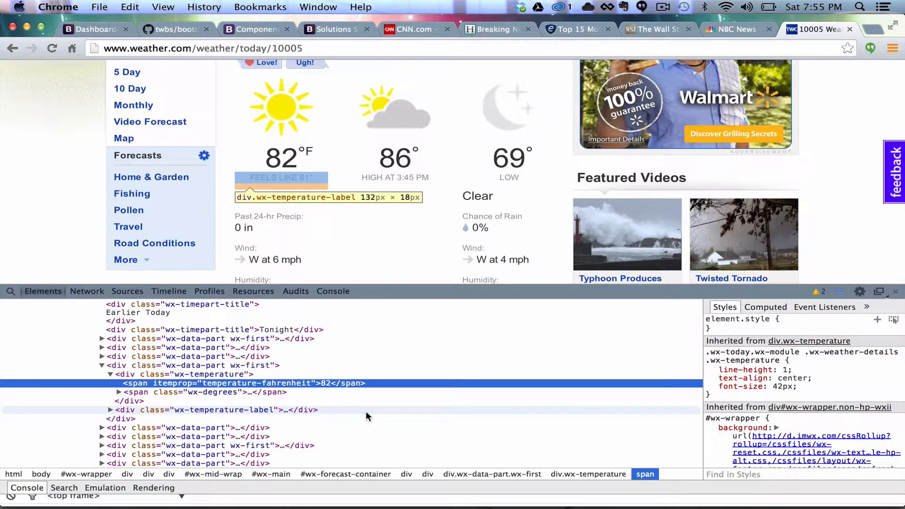
click(107, 392)
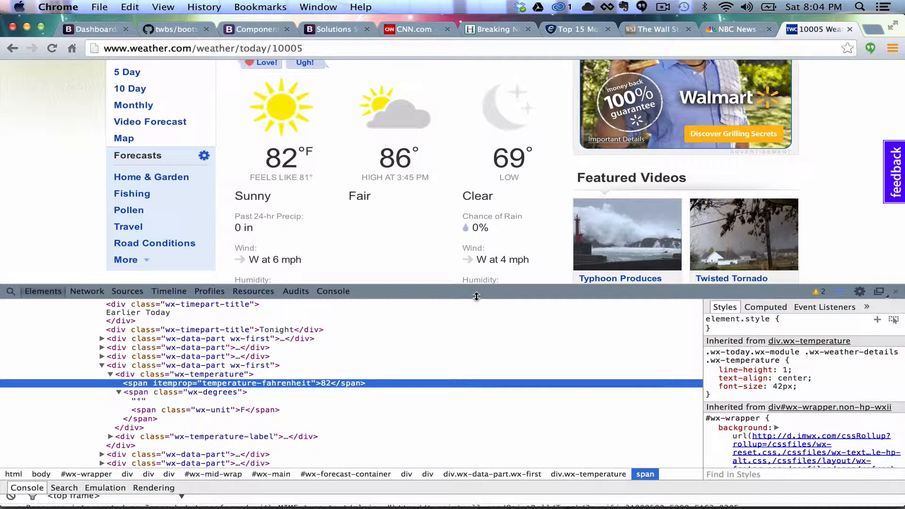
mouse_move(323, 387)
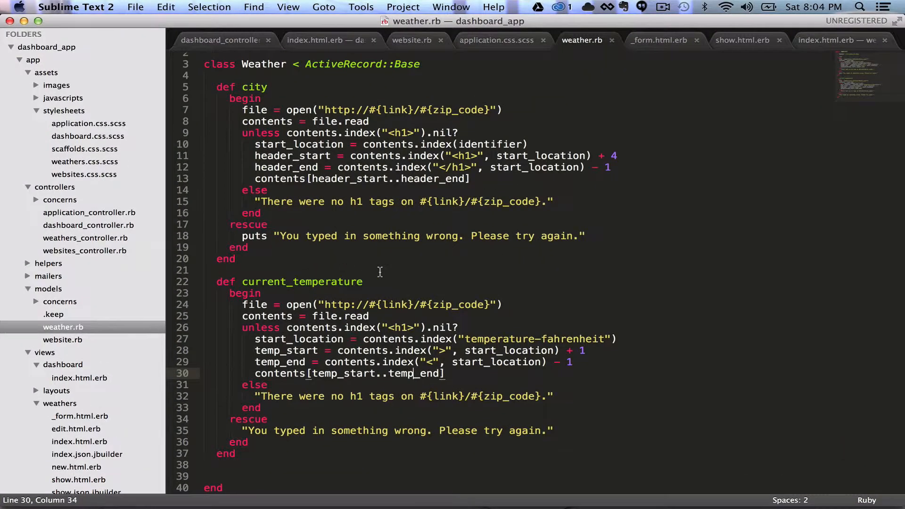
Save weather.rb with current_temperature slicing the text after temperature-fahrenheit and return to Chrome
scroll(down, 3)
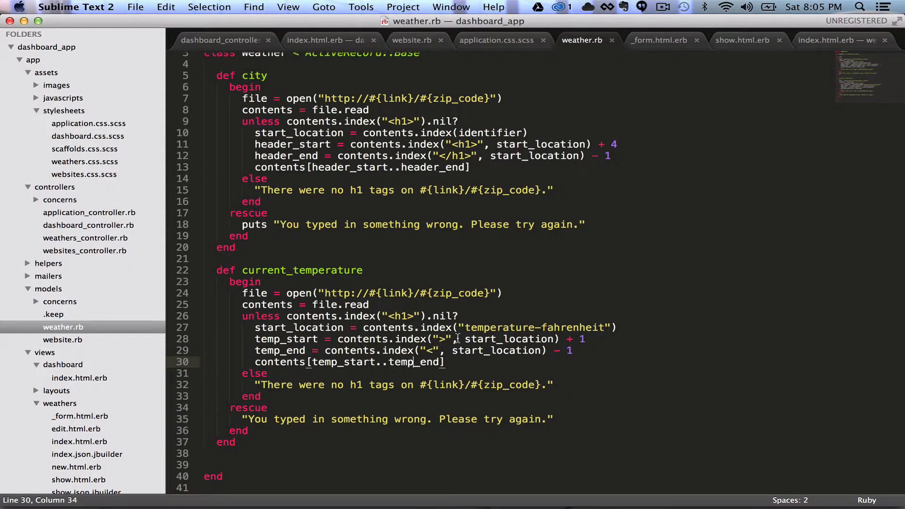
mouse_move(482, 350)
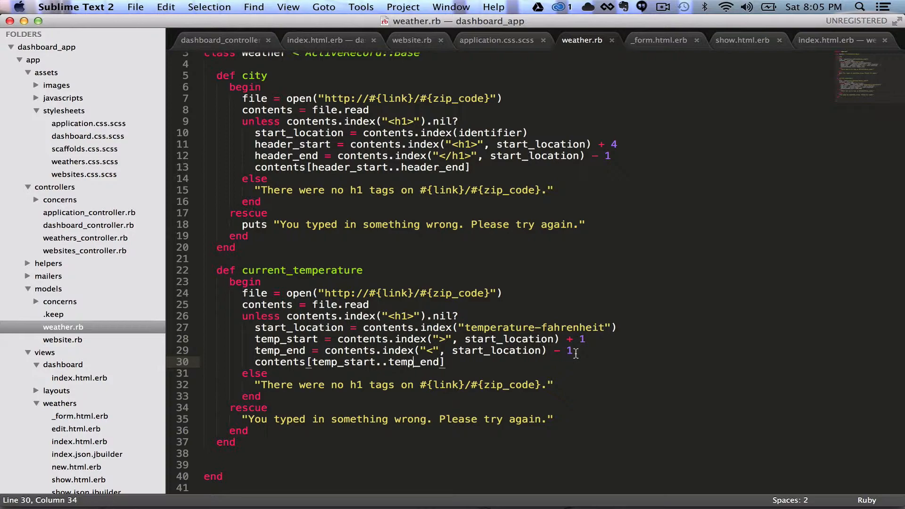
key(cmd+s)
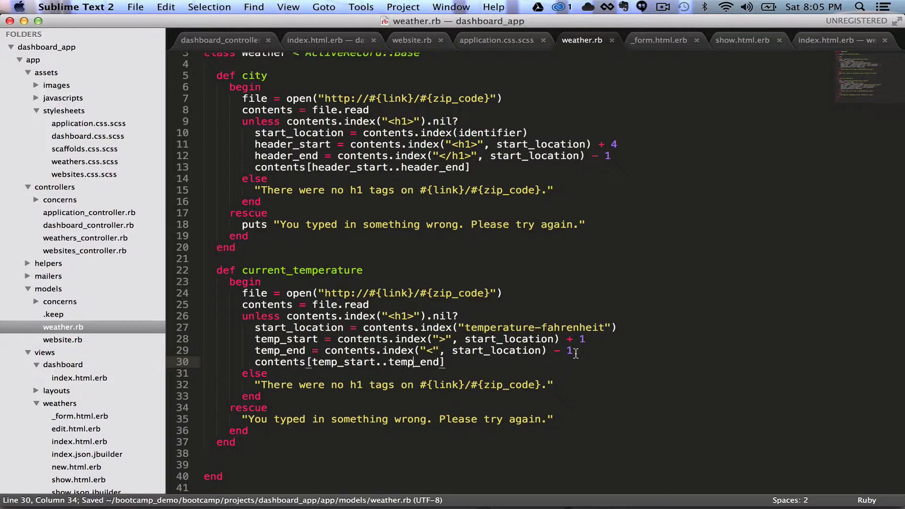
click(89, 28)
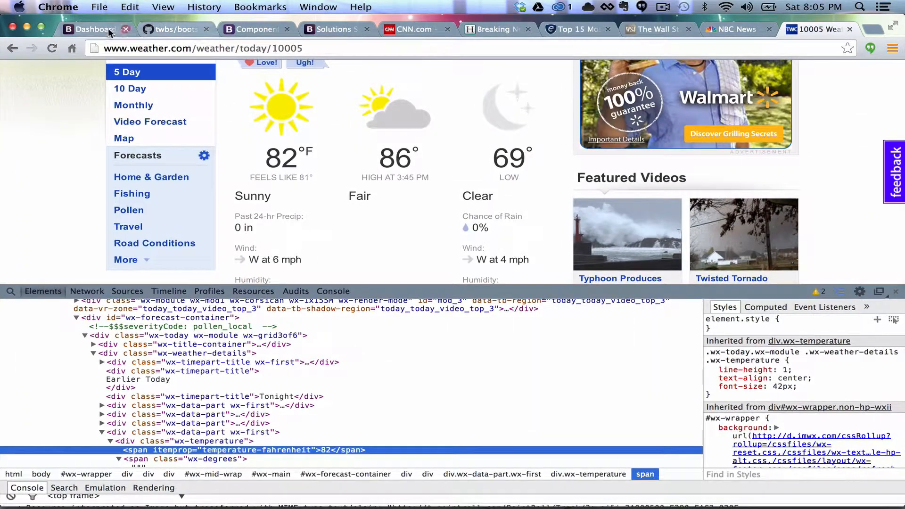
View the dashboard's weather panel showing the sun image, 80 and New York, NY (10005) Weather
click(95, 30)
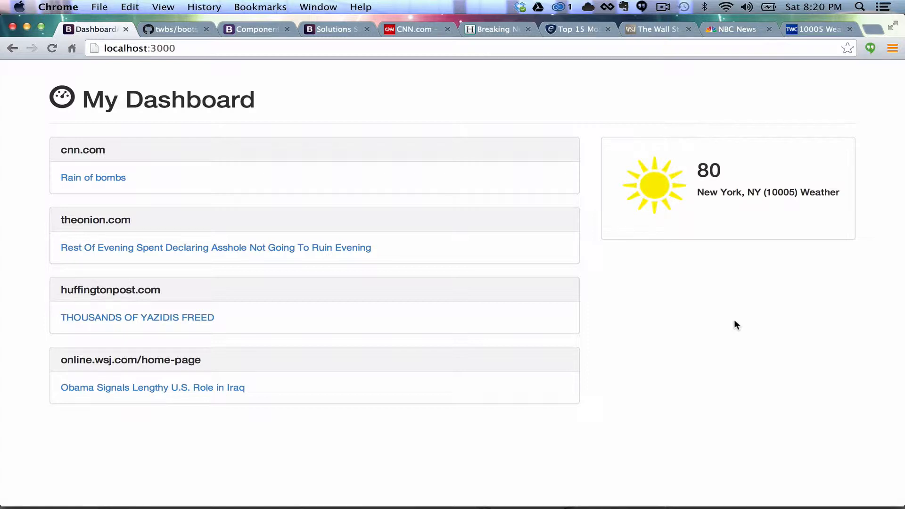
mouse_move(727, 186)
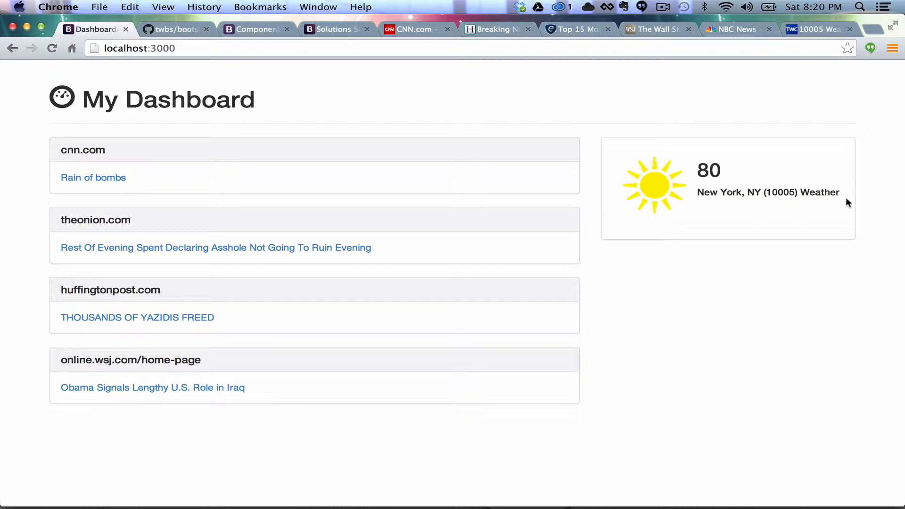
mouse_move(658, 185)
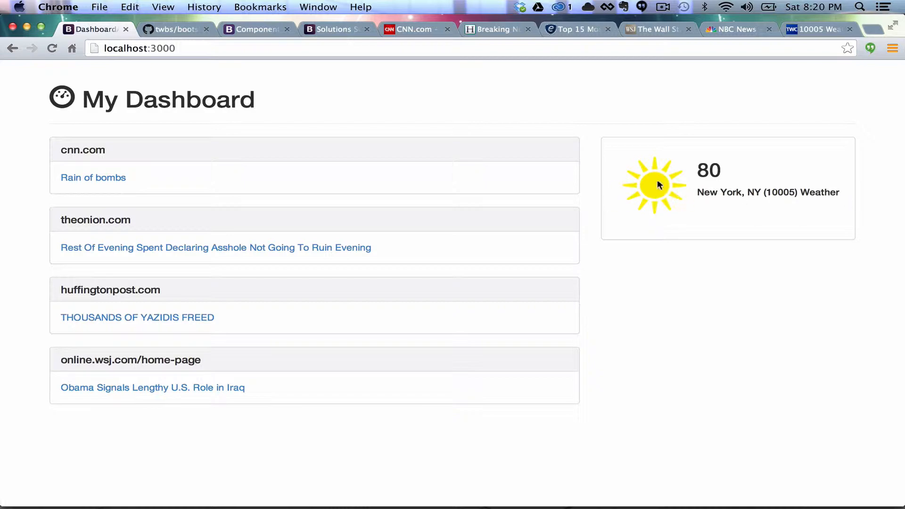
key(F3)
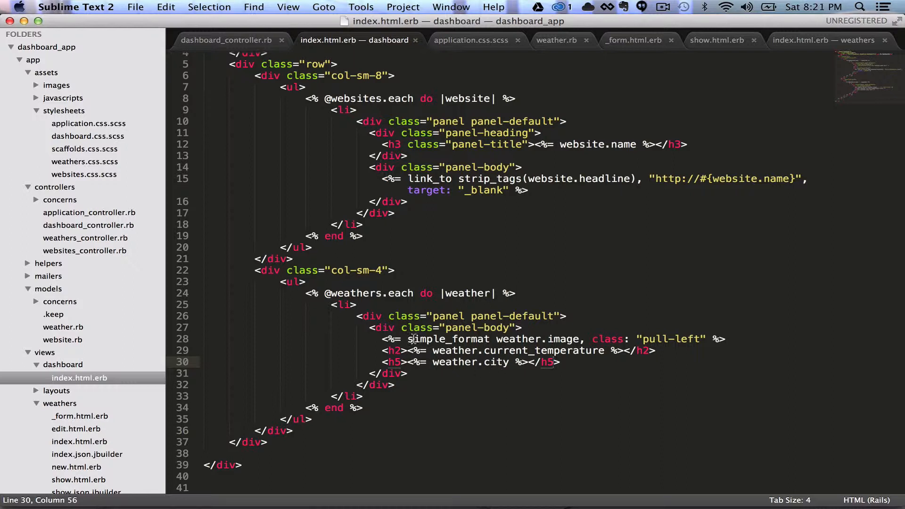
mouse_move(469, 350)
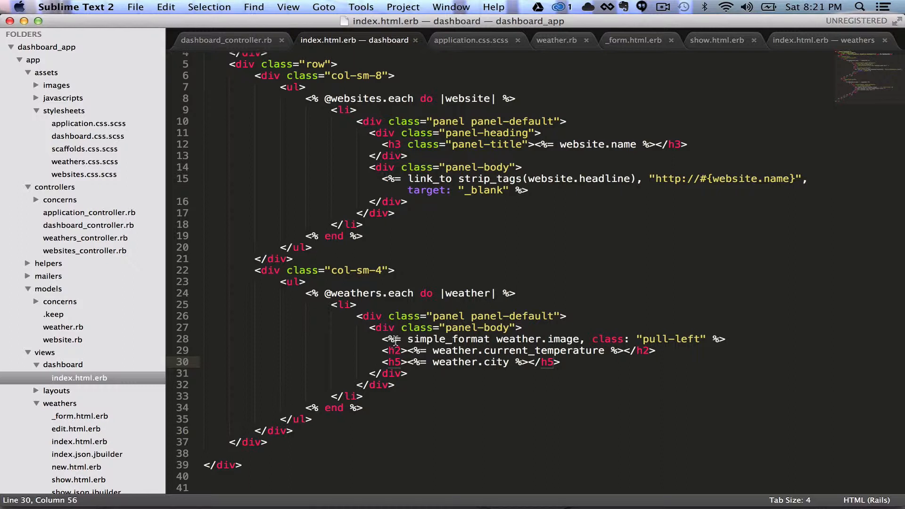
mouse_move(507, 339)
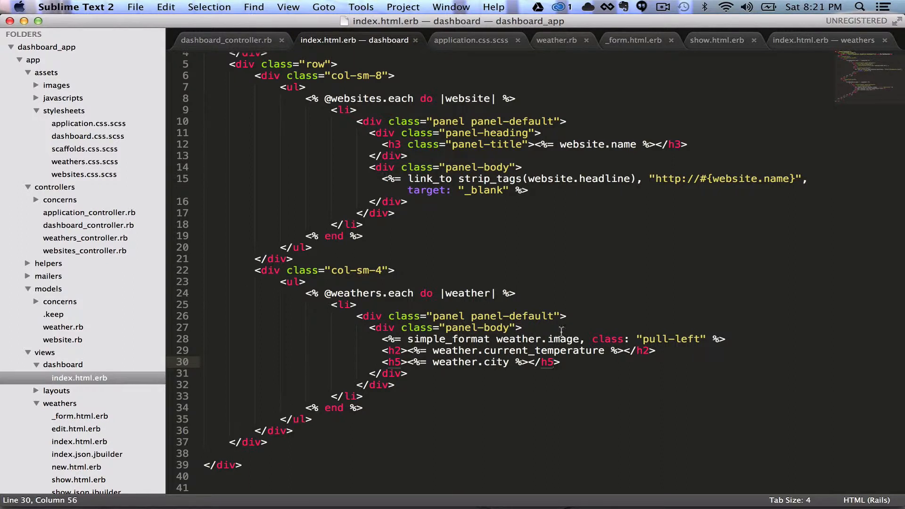
mouse_move(557, 338)
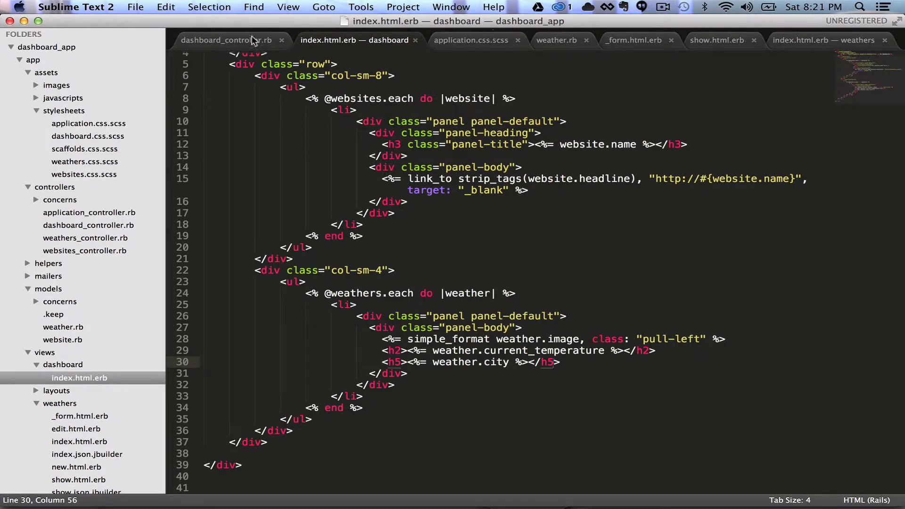
mouse_move(720, 51)
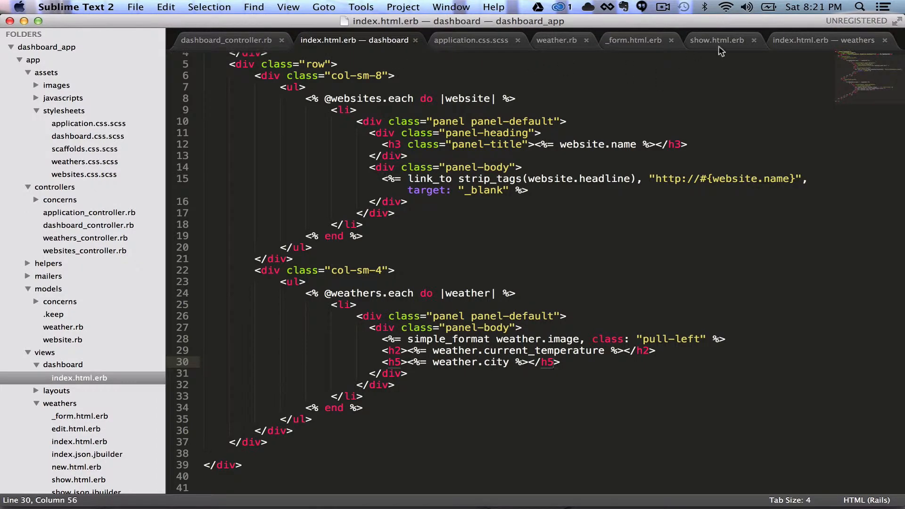
mouse_move(578, 45)
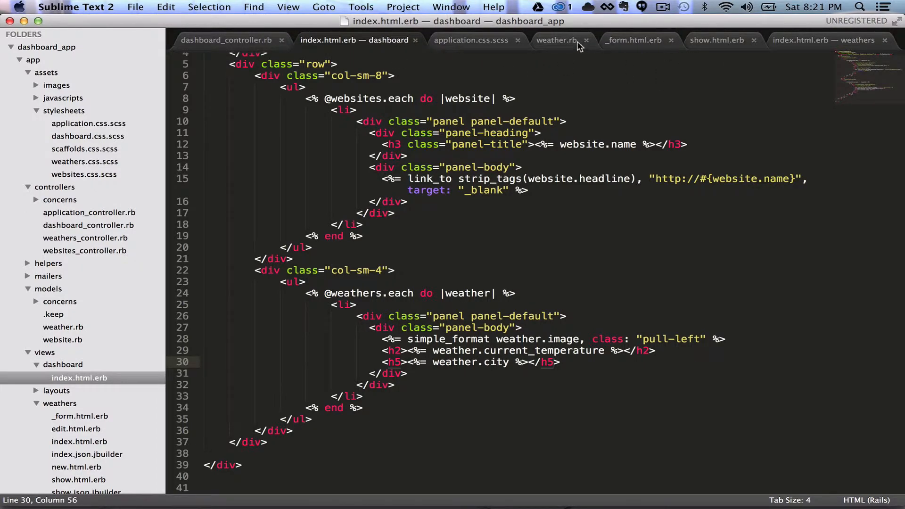
Scroll through weather.rb's city, current_temperature and image scraping methods
click(557, 40)
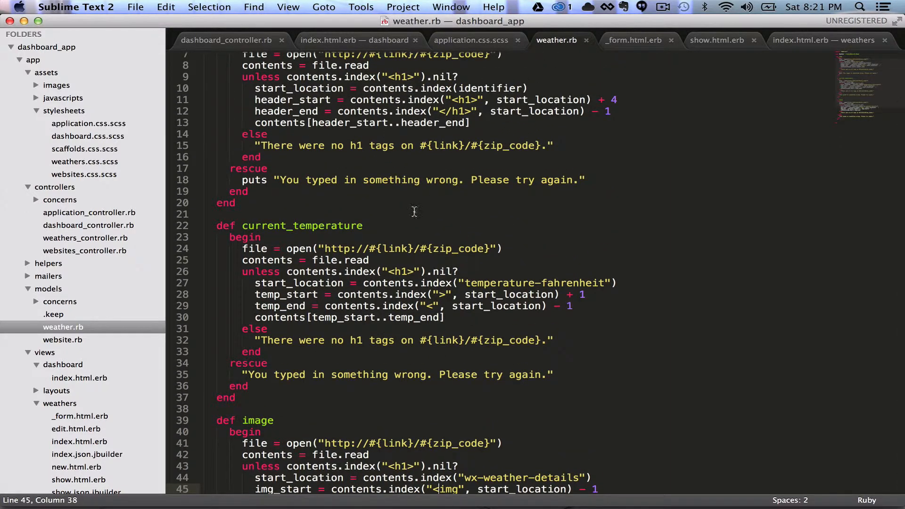
scroll(down, 3)
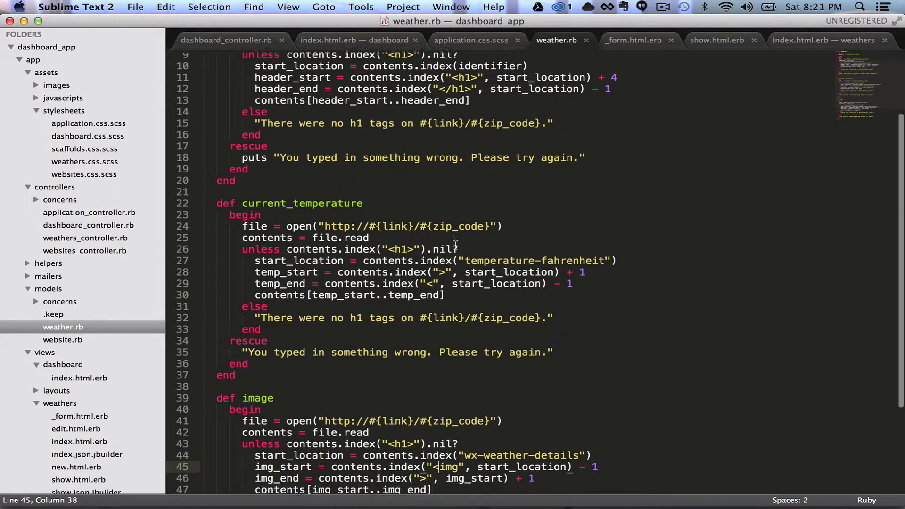
scroll(down, 3)
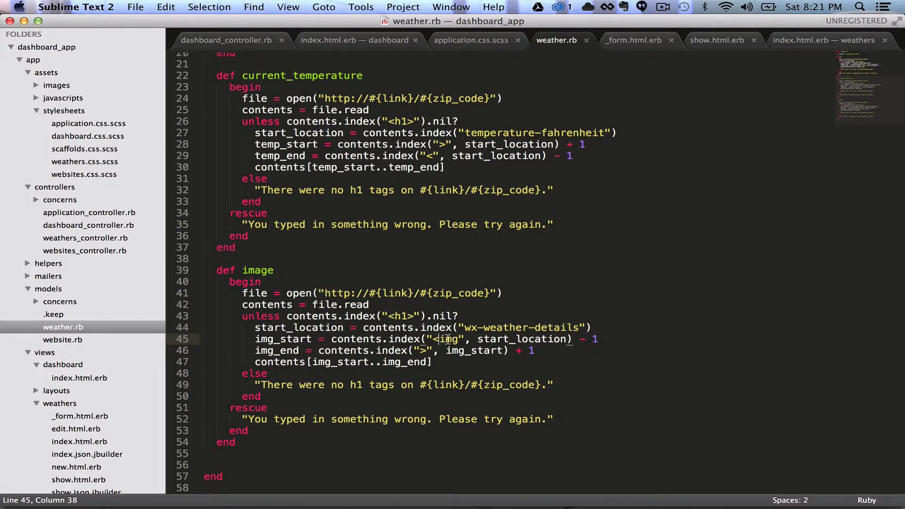
mouse_move(393, 338)
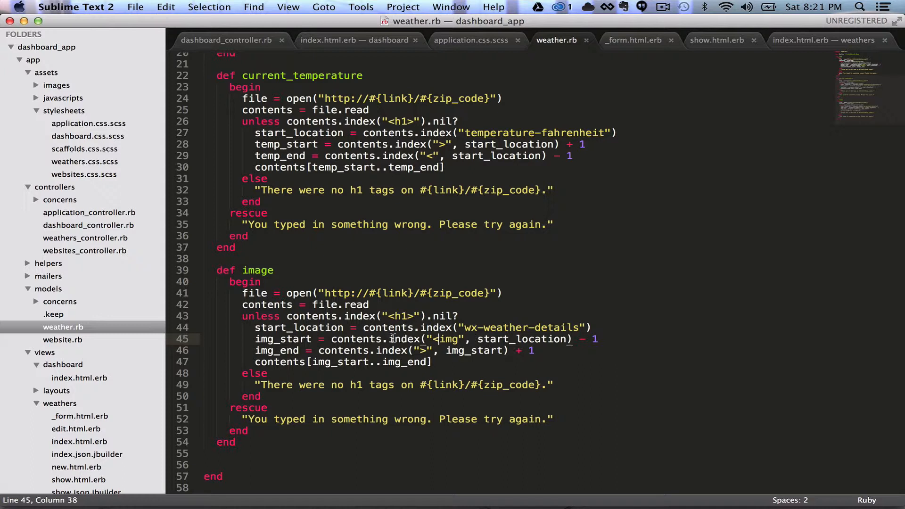
mouse_move(475, 356)
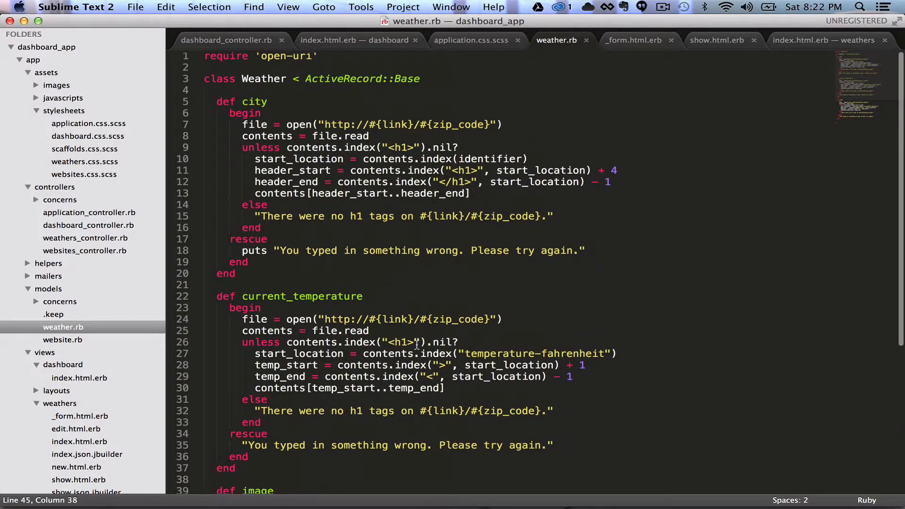
scroll(down, 3)
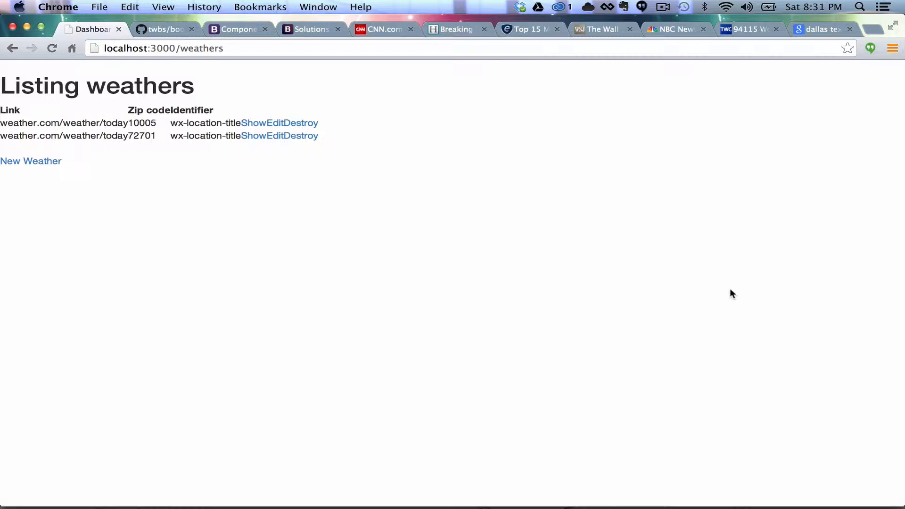
mouse_move(355, 105)
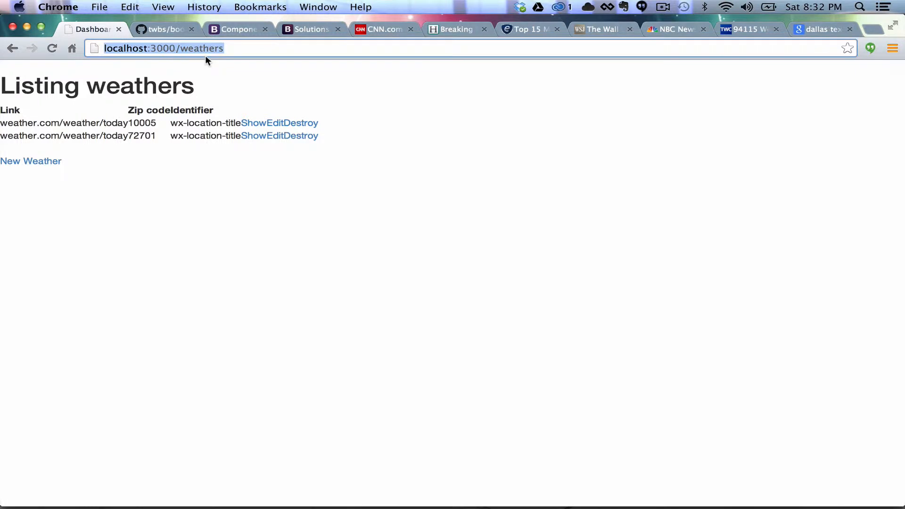
Select the /weathers part of the localhost:3000 address on the weathers listing
click(264, 48)
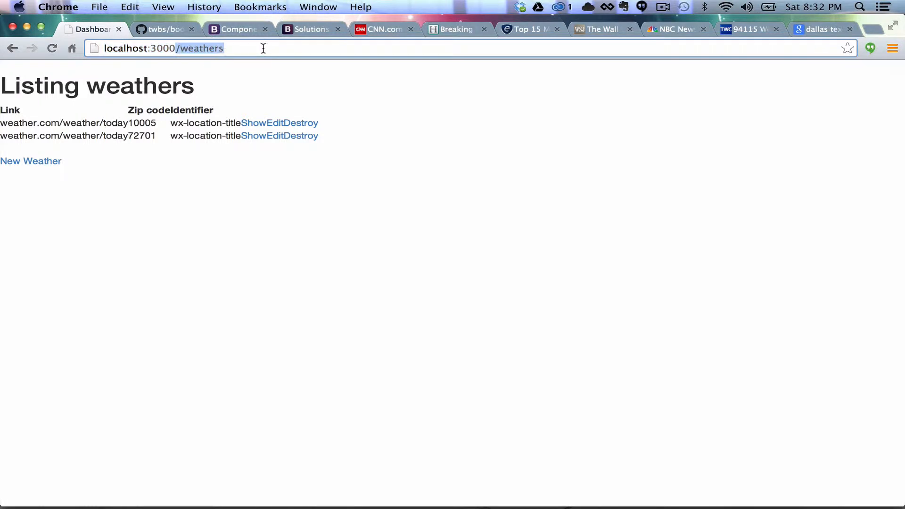